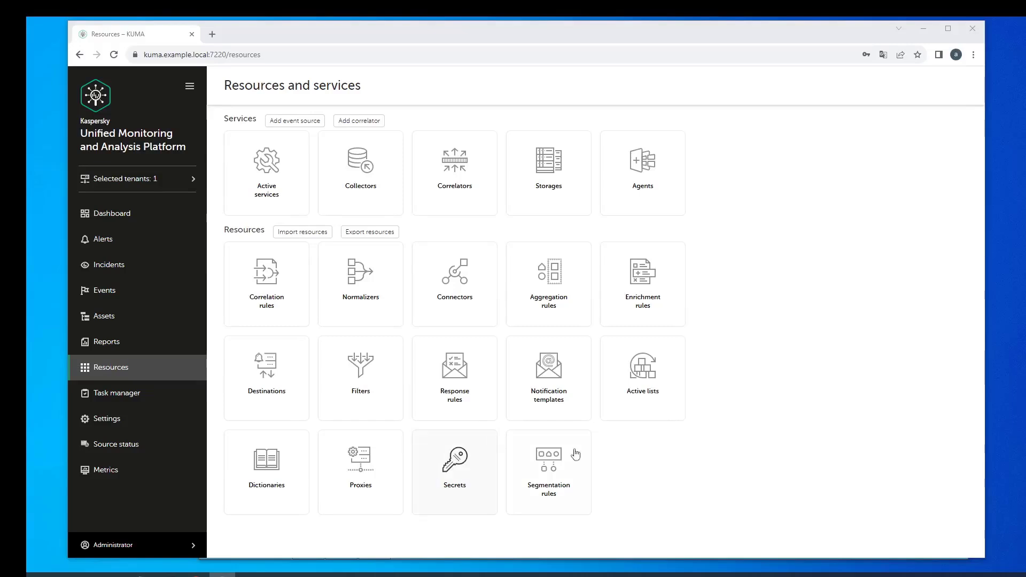
mouse_move(651, 500)
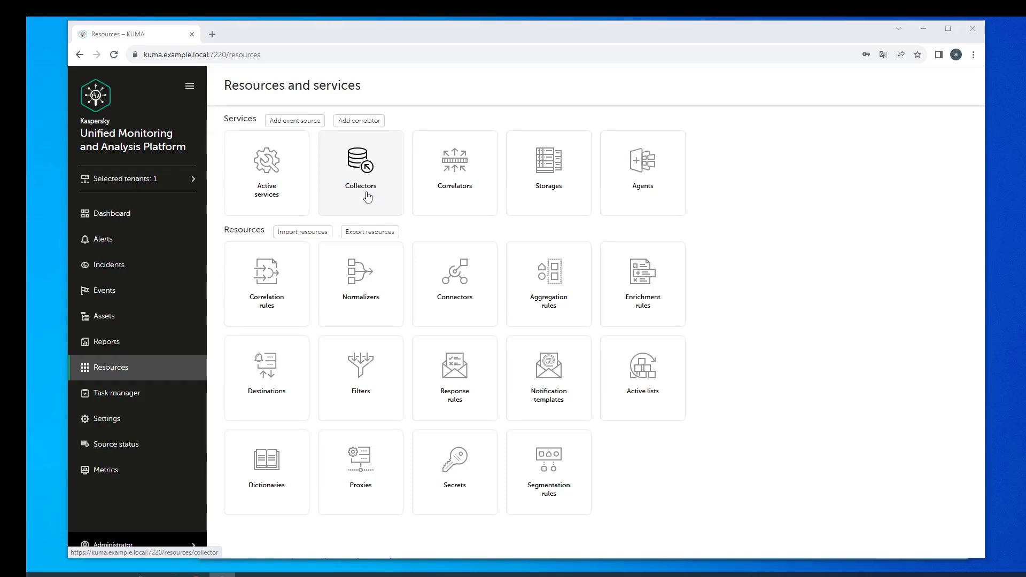
mouse_move(365, 199)
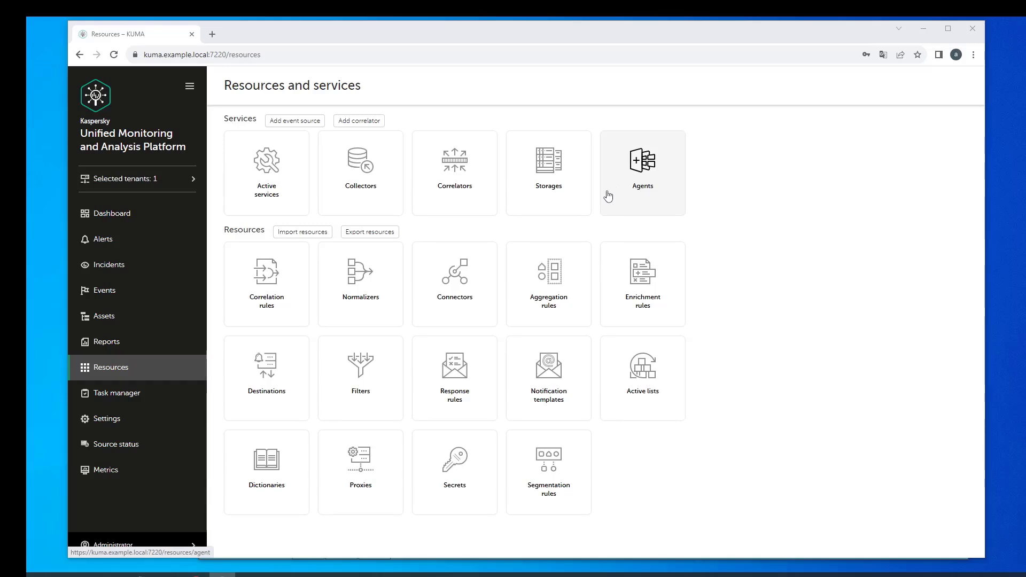
mouse_move(626, 209)
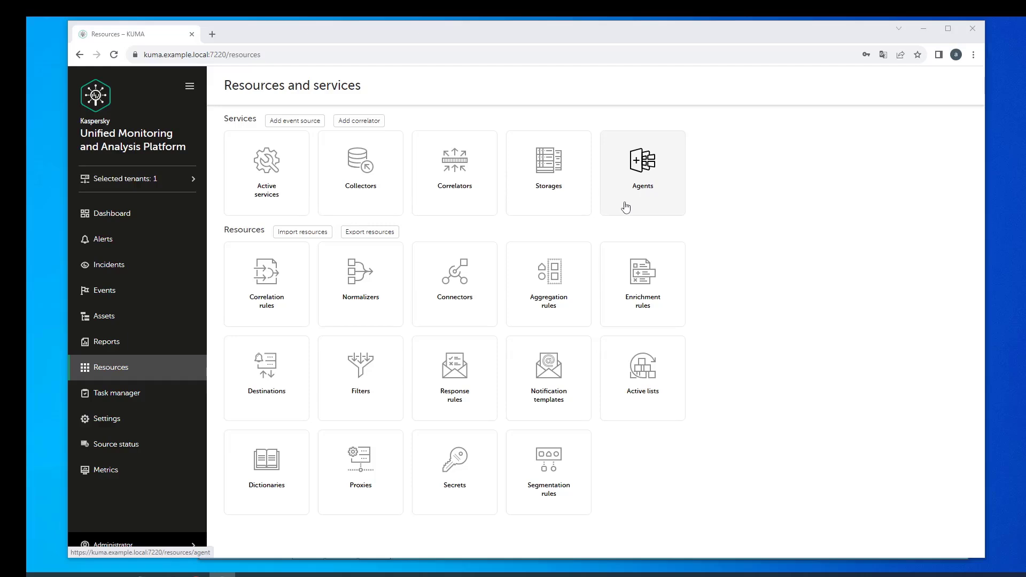
mouse_move(627, 207)
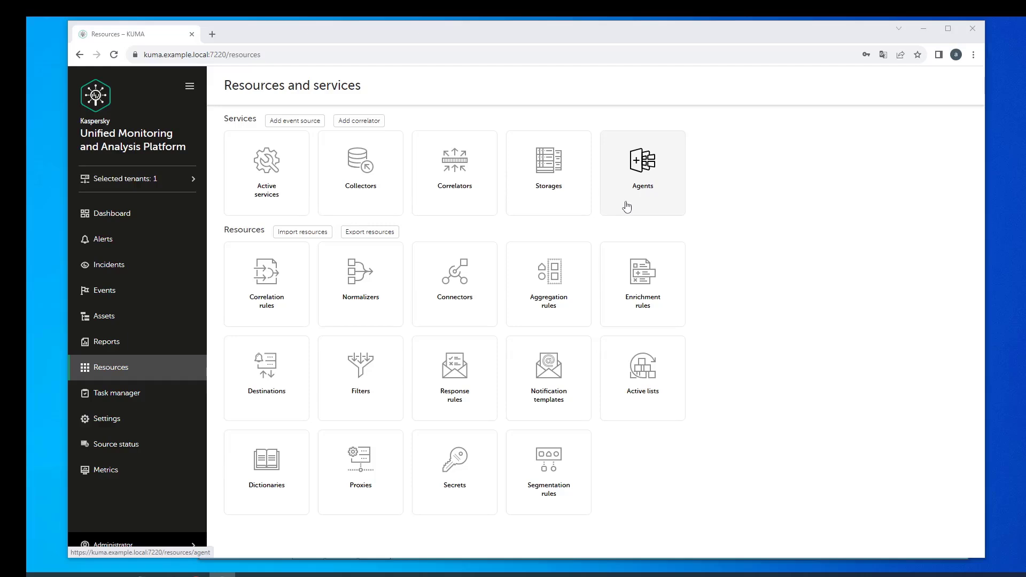
Open the Agents section from the Resources and services overview
click(642, 172)
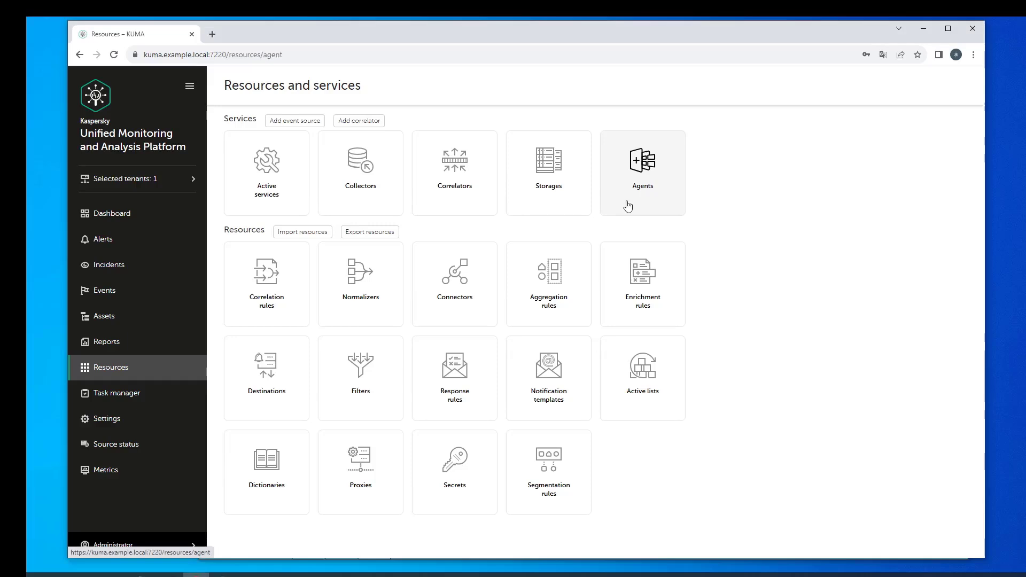
From the empty Agents list, begin creating a new agent with a blank Create agent form
click(643, 174)
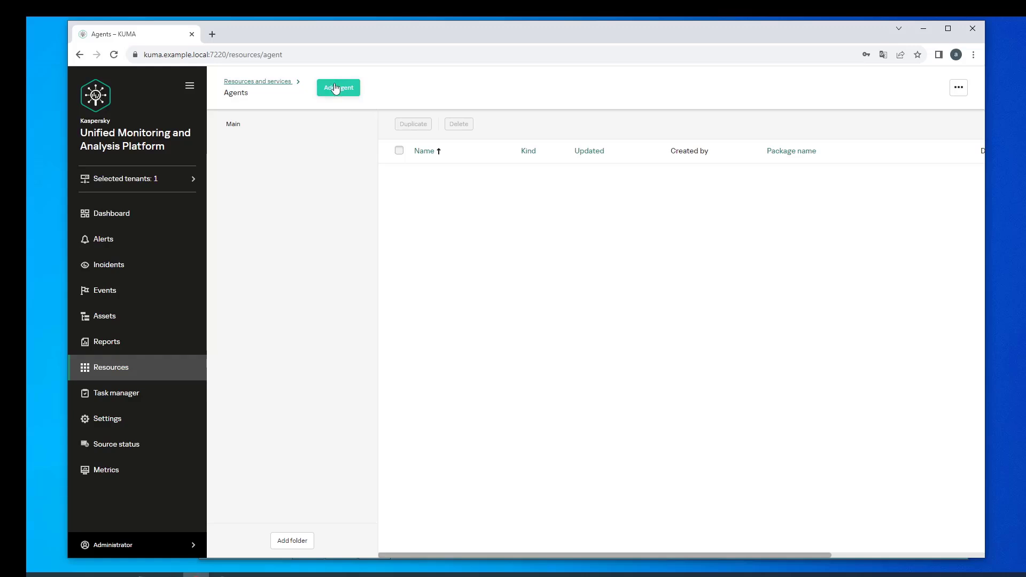
click(338, 87)
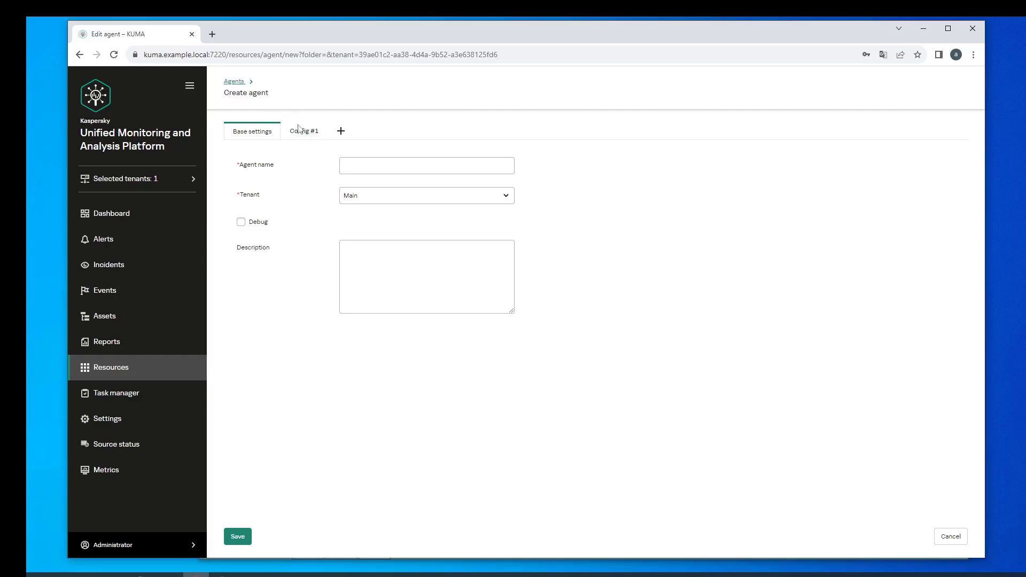
Review Config #1's connector and destination settings, then cancel the unsaved agent
click(304, 131)
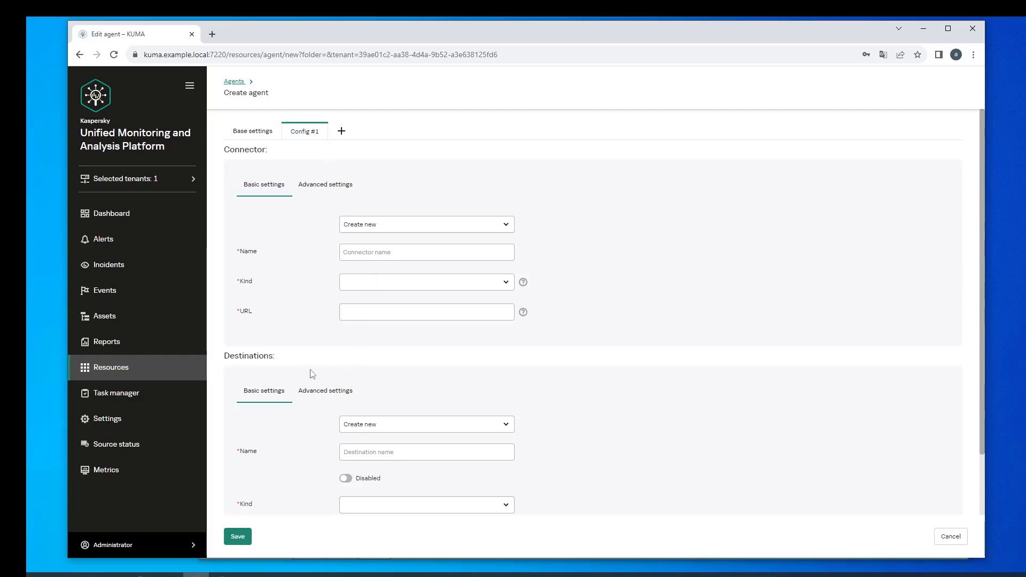
scroll(down, 3)
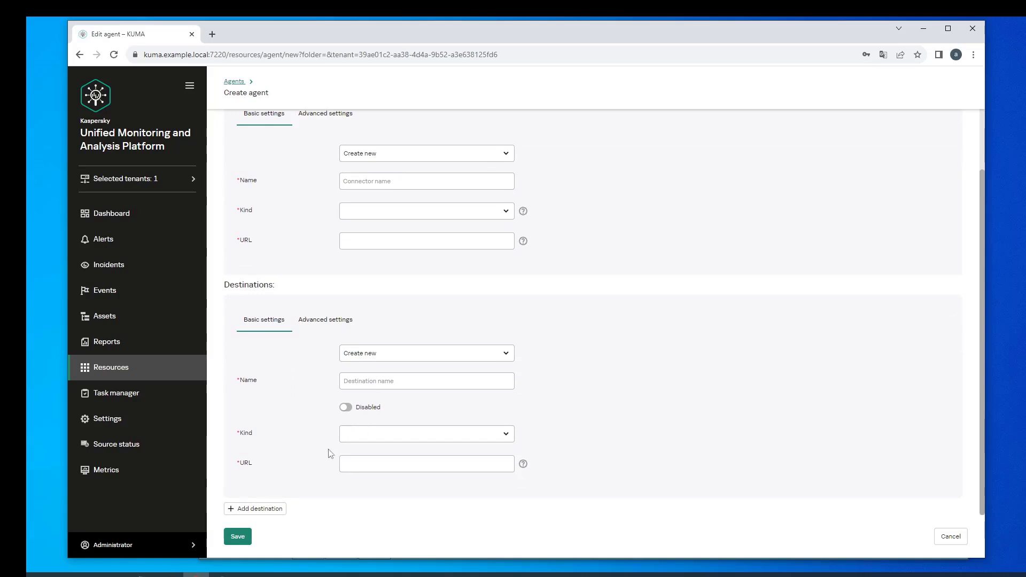
mouse_move(312, 450)
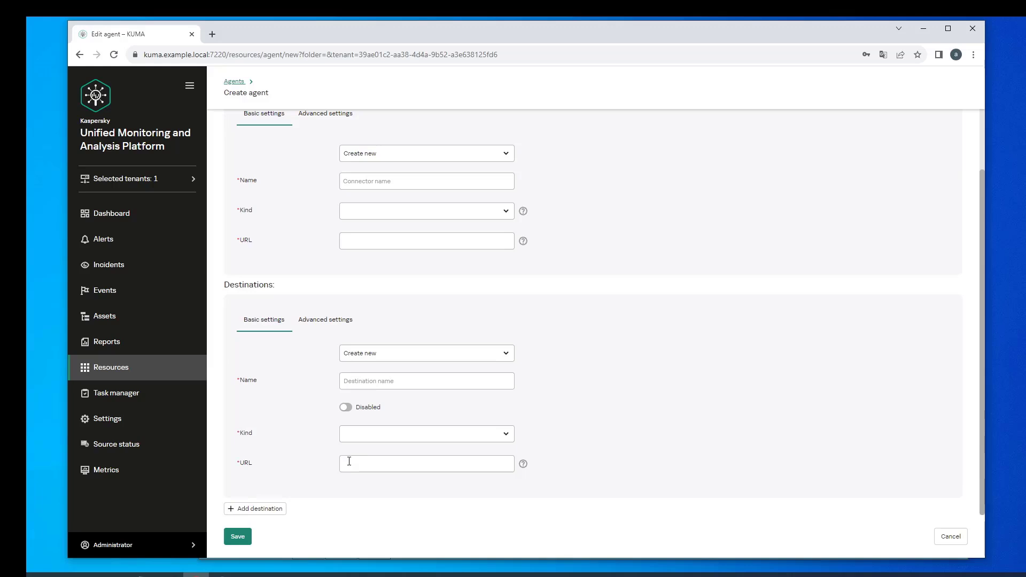
mouse_move(896, 530)
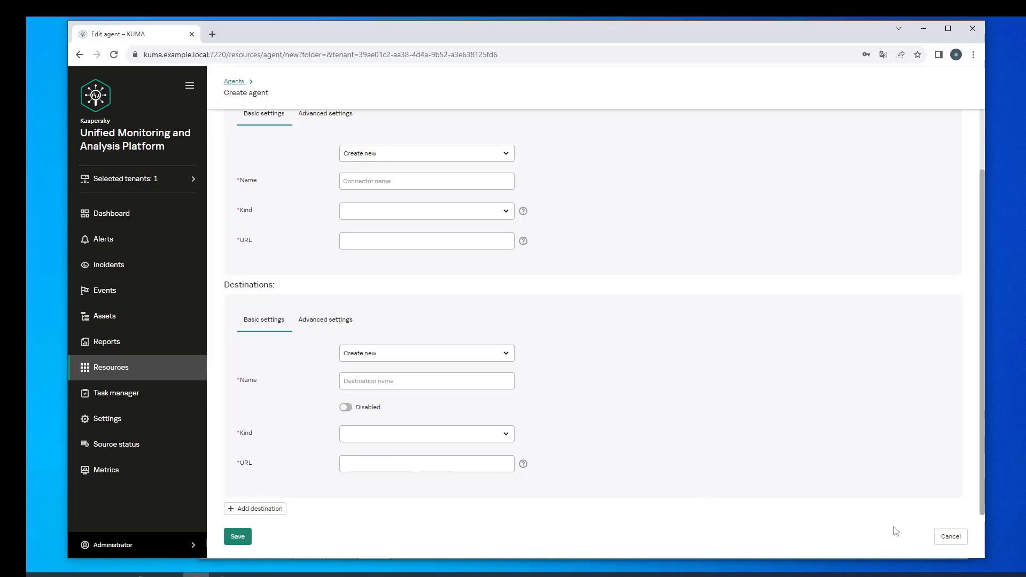
mouse_move(951, 536)
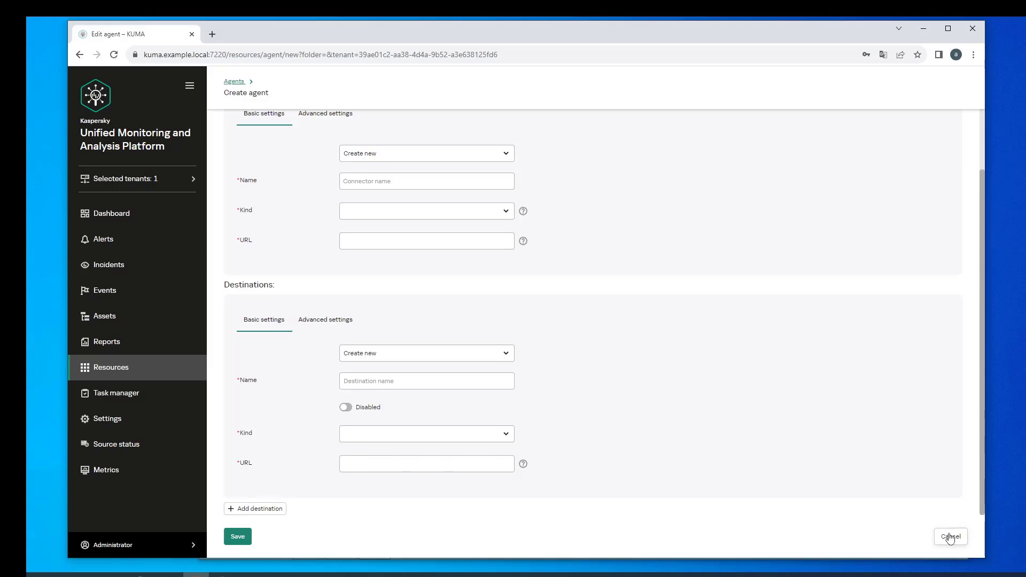
click(950, 537)
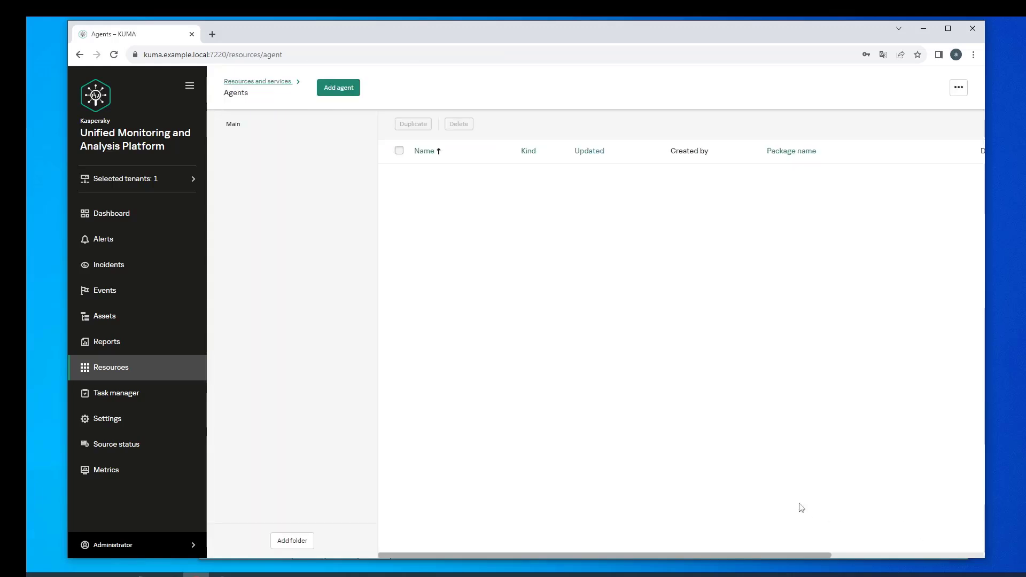
mouse_move(549, 378)
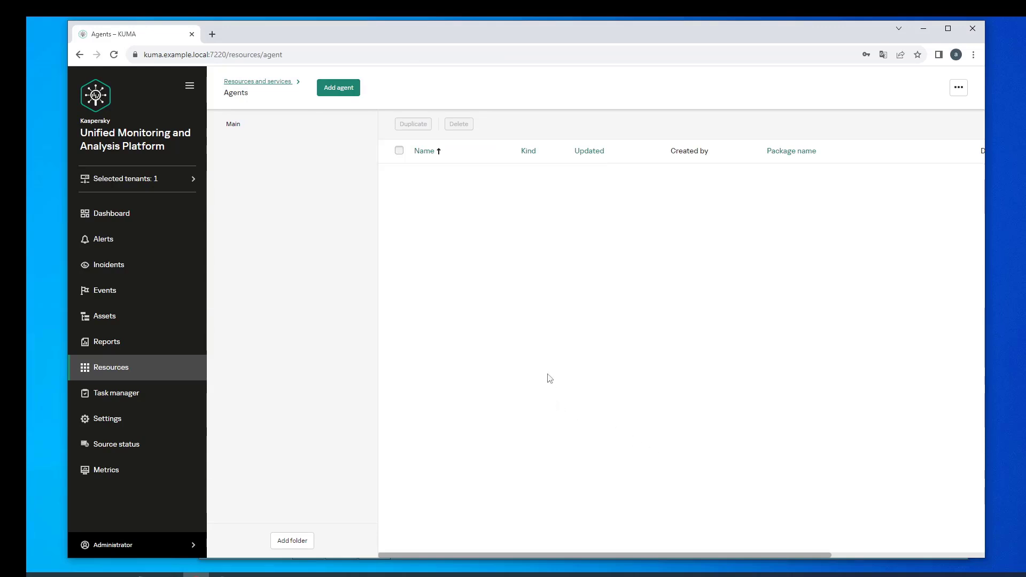
mouse_move(343, 189)
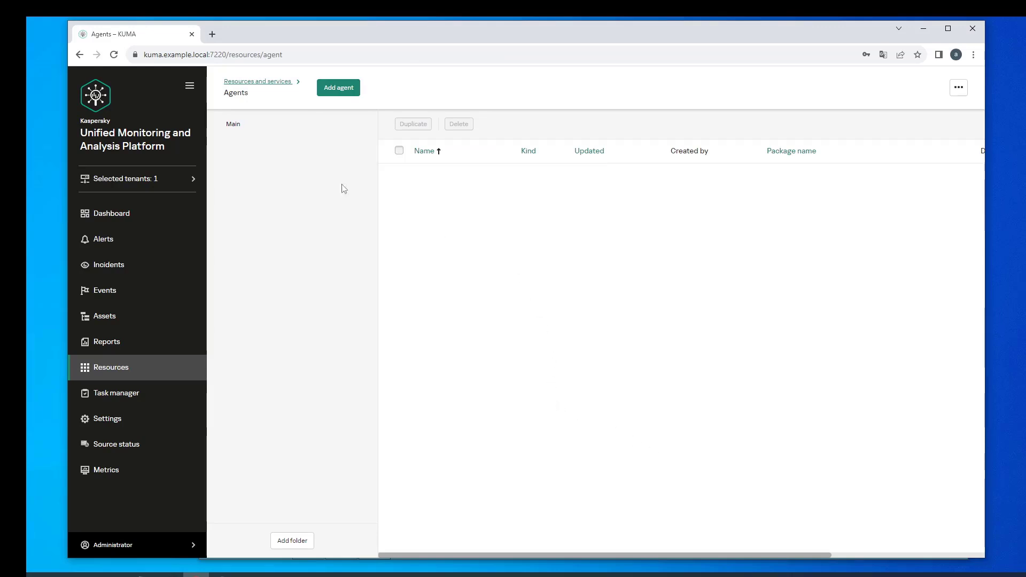
mouse_move(257, 86)
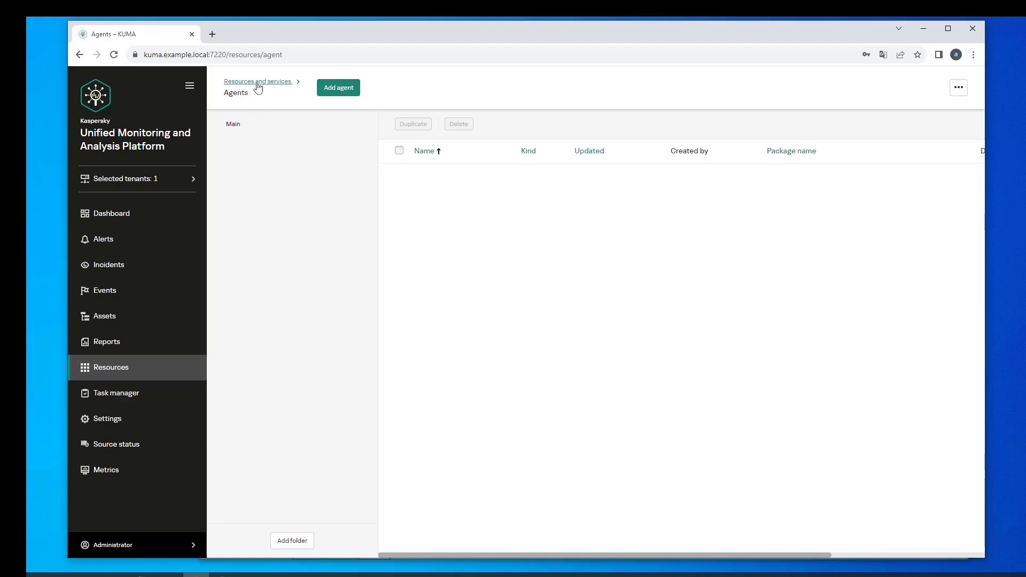
Return to Resources and services and start the Add event source collector wizard
click(259, 81)
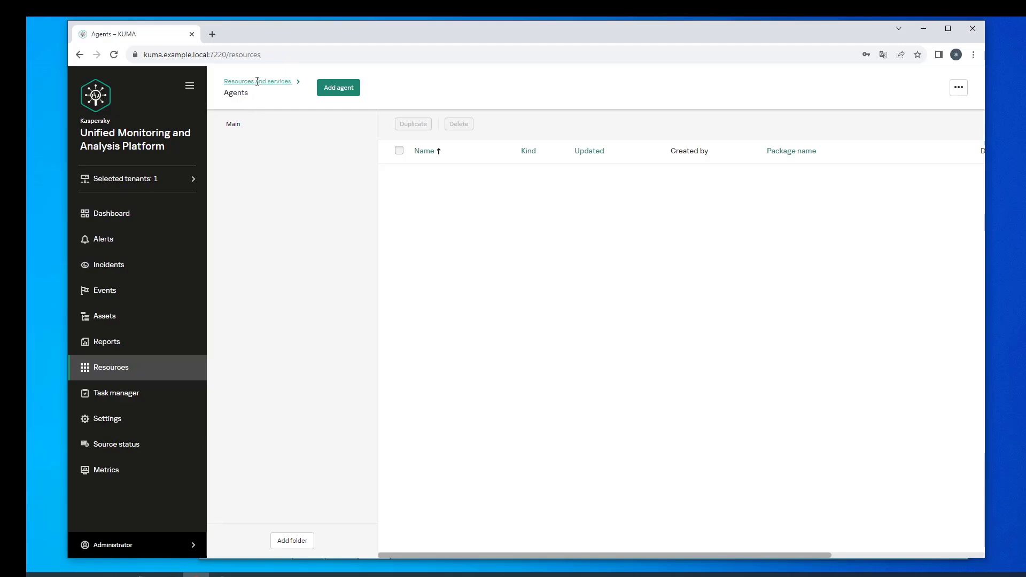
click(258, 81)
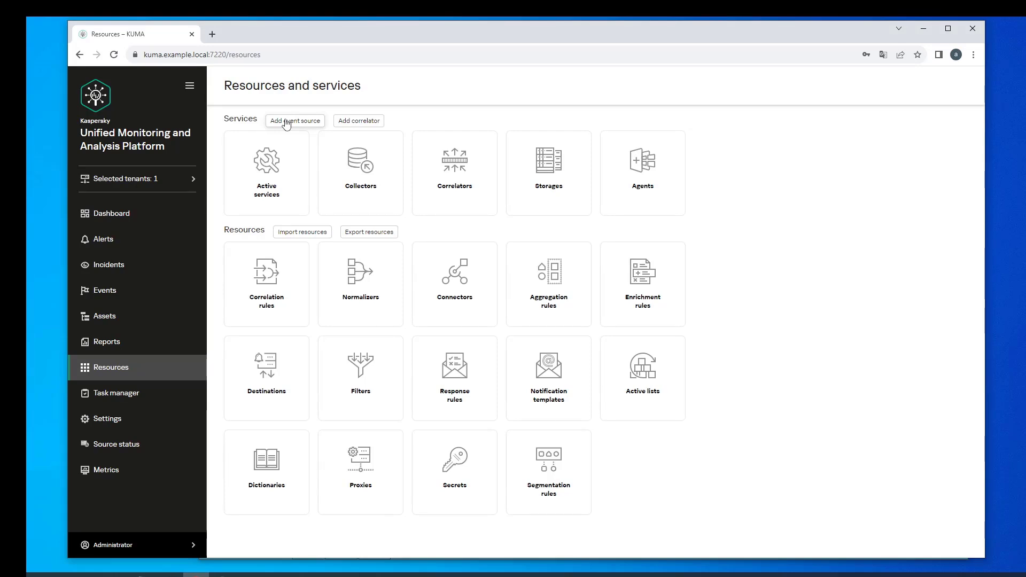
click(295, 121)
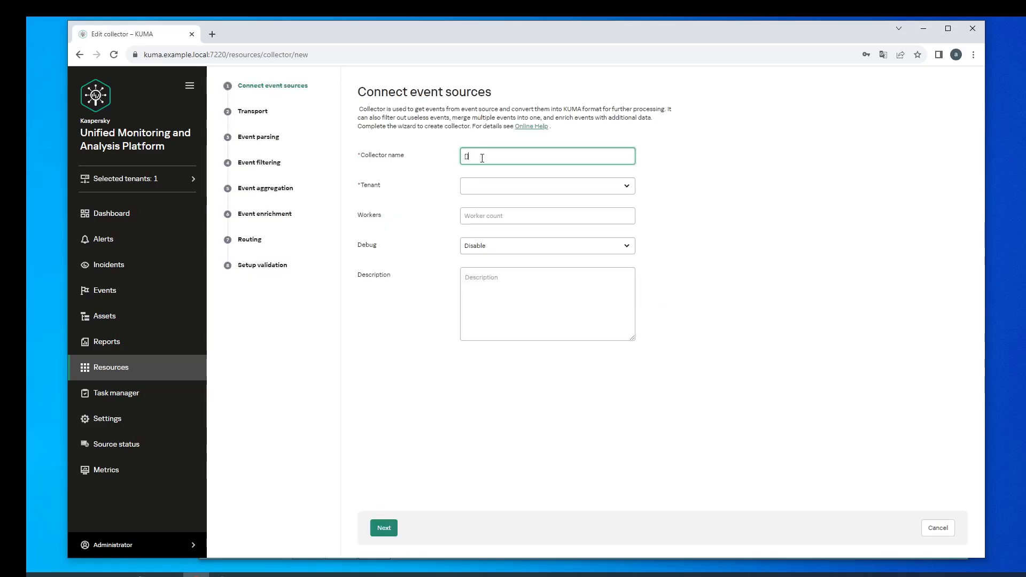
Name the collector '[Demo] Windows' and assign it to the Main tenant
text([Demo])
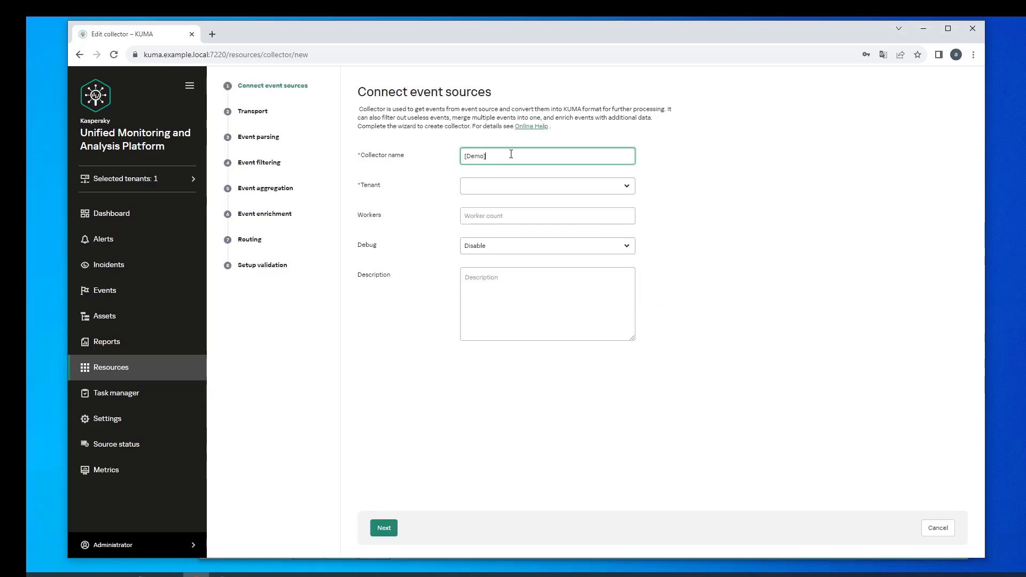
text(Windows)
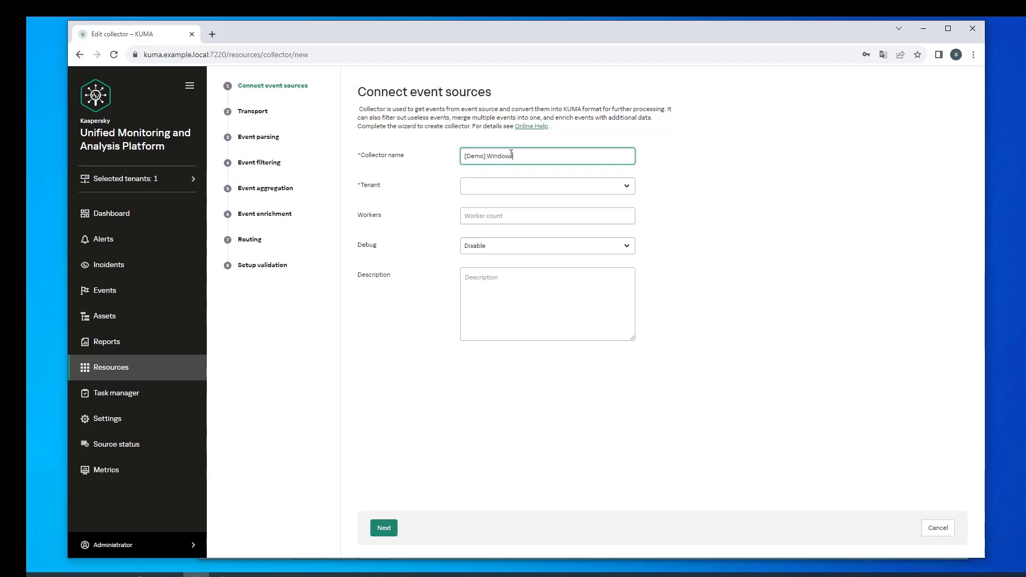
click(547, 186)
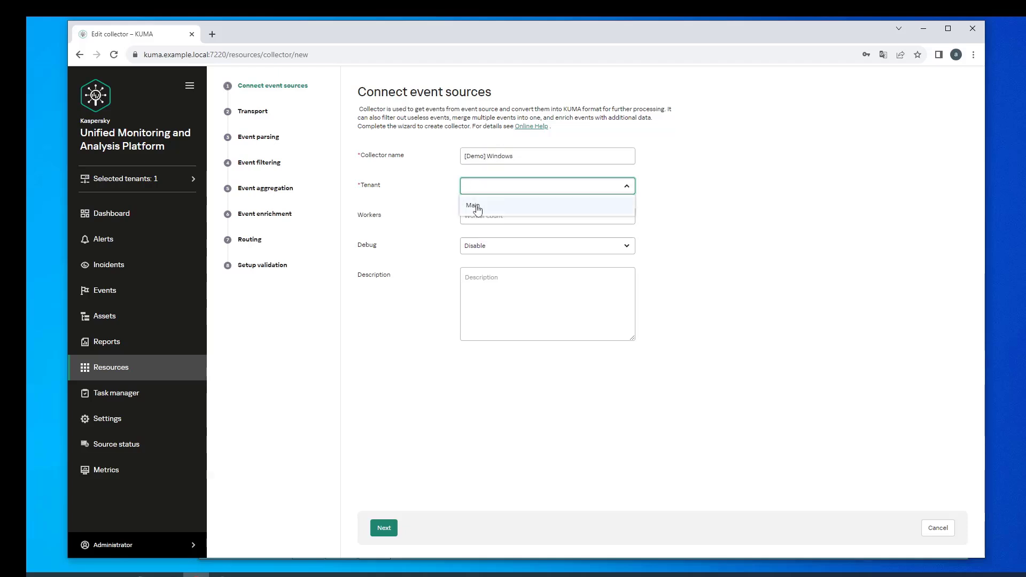
click(474, 206)
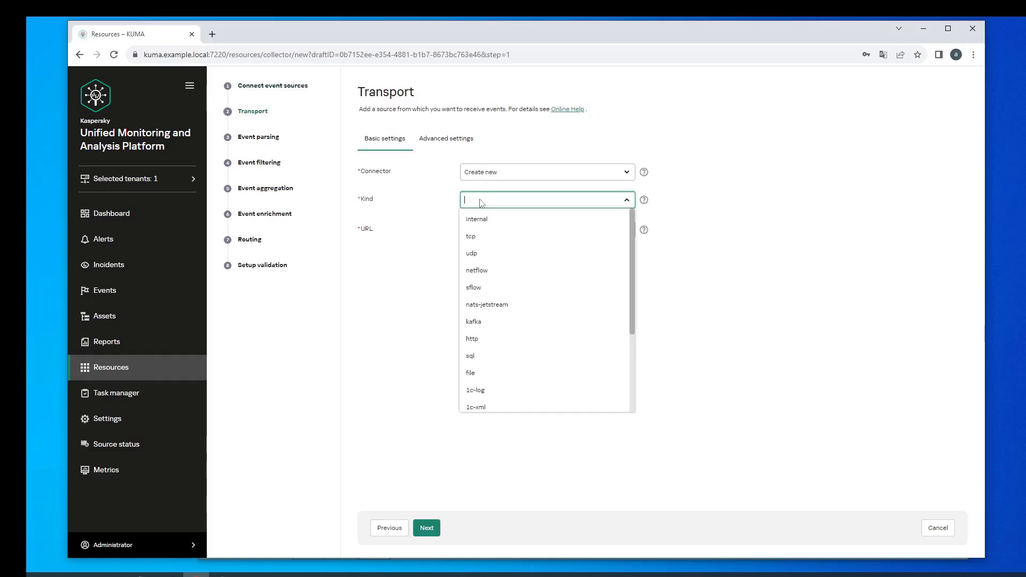
Set the transport connector kind to wec after briefly choosing wmi, ready to enter its URL
scroll(down, 3)
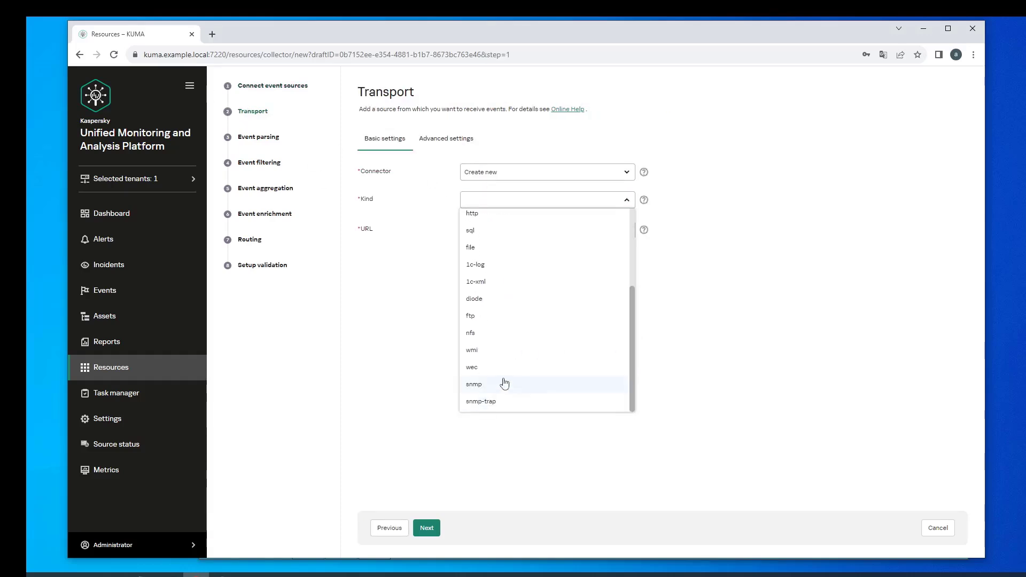
click(471, 367)
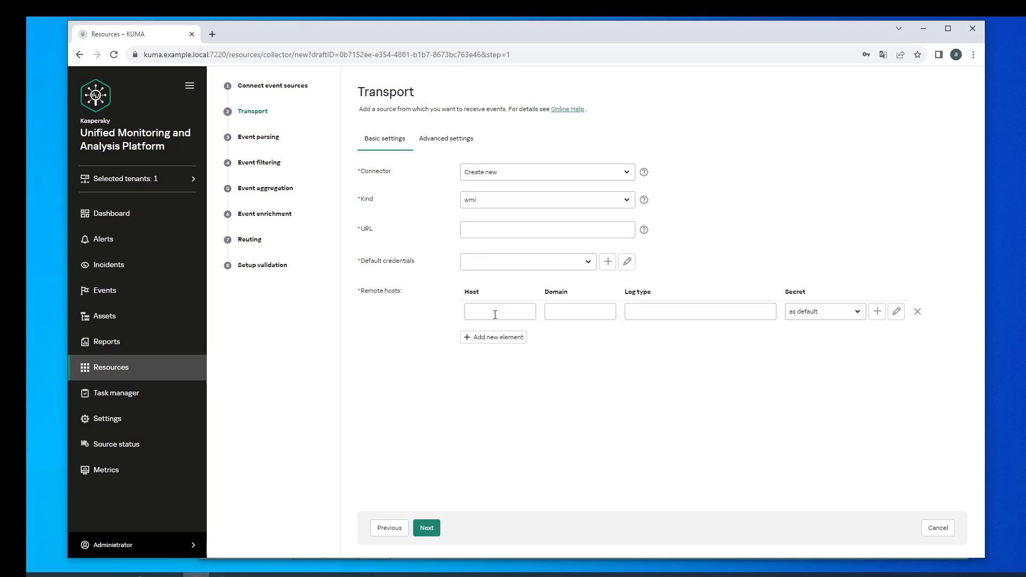
click(699, 311)
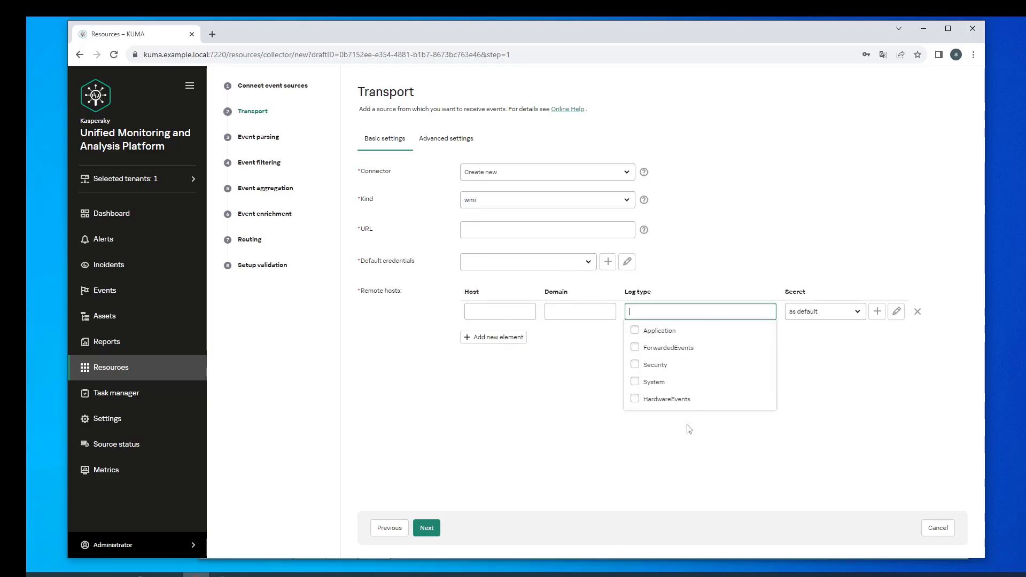
click(546, 200)
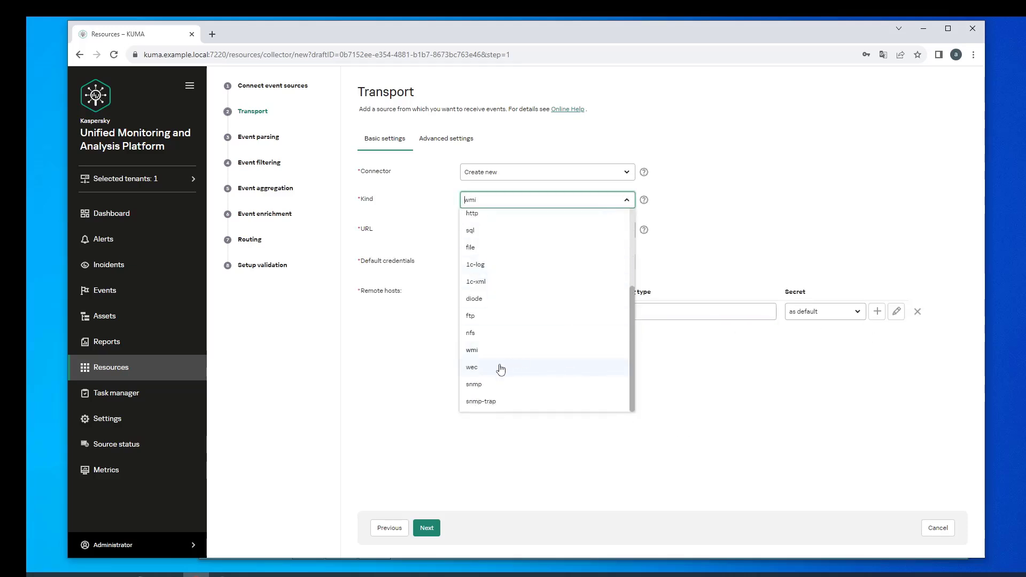
click(472, 367)
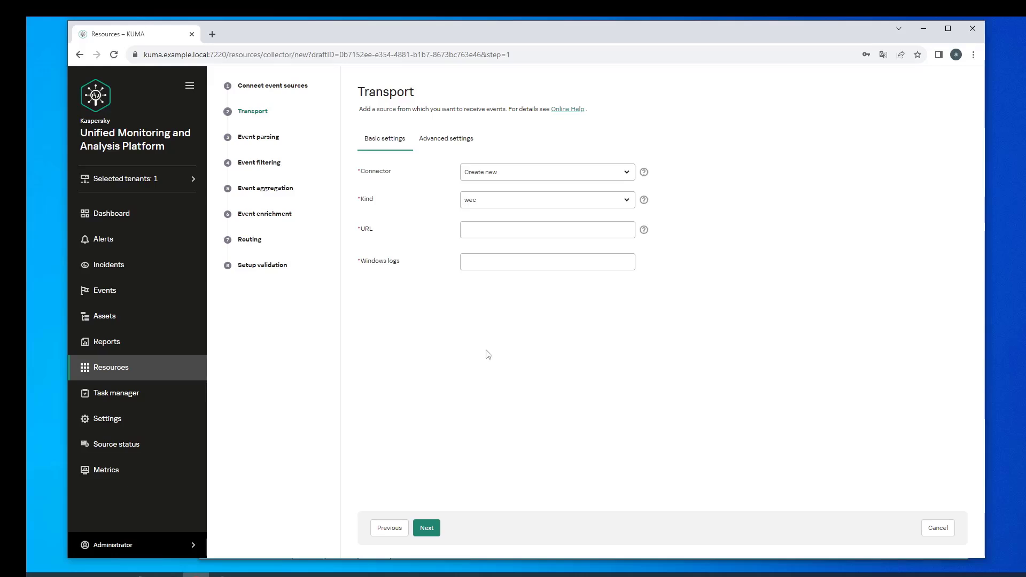
click(547, 229)
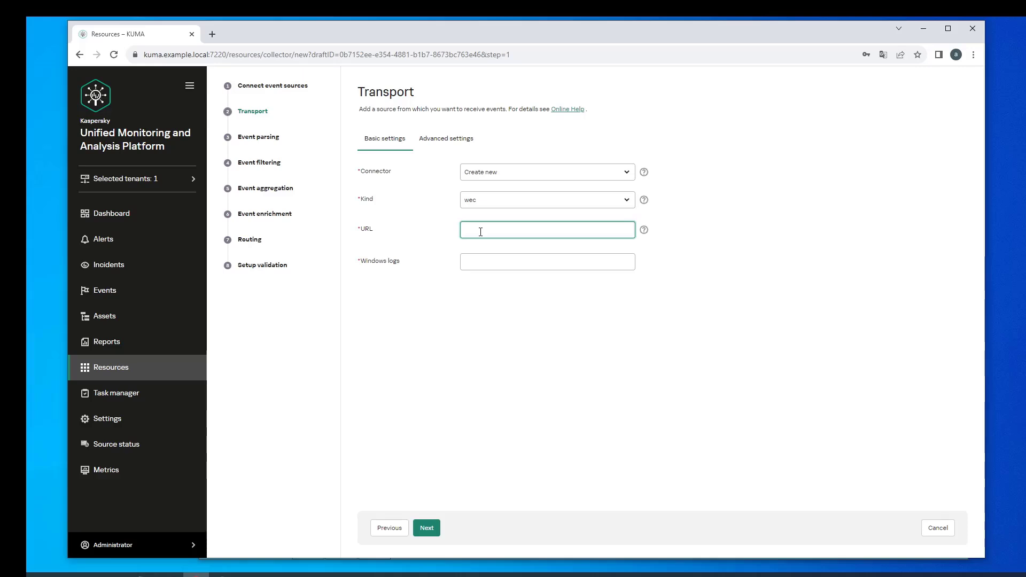
Set URL kuma.example.local:5150 and select the Security, System and CustomEventLog Windows logs
text(kuma.example.local:)
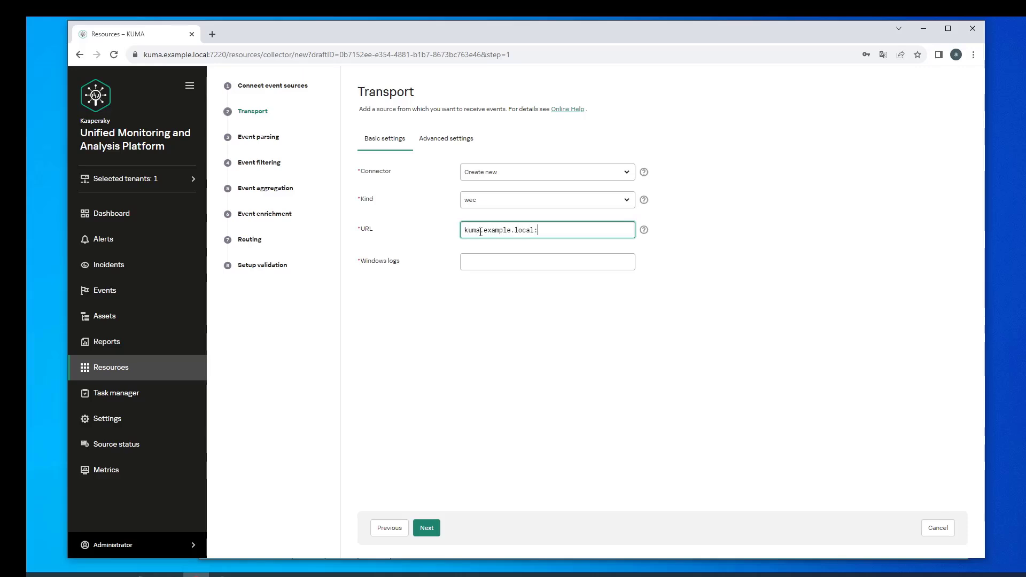
click(548, 261)
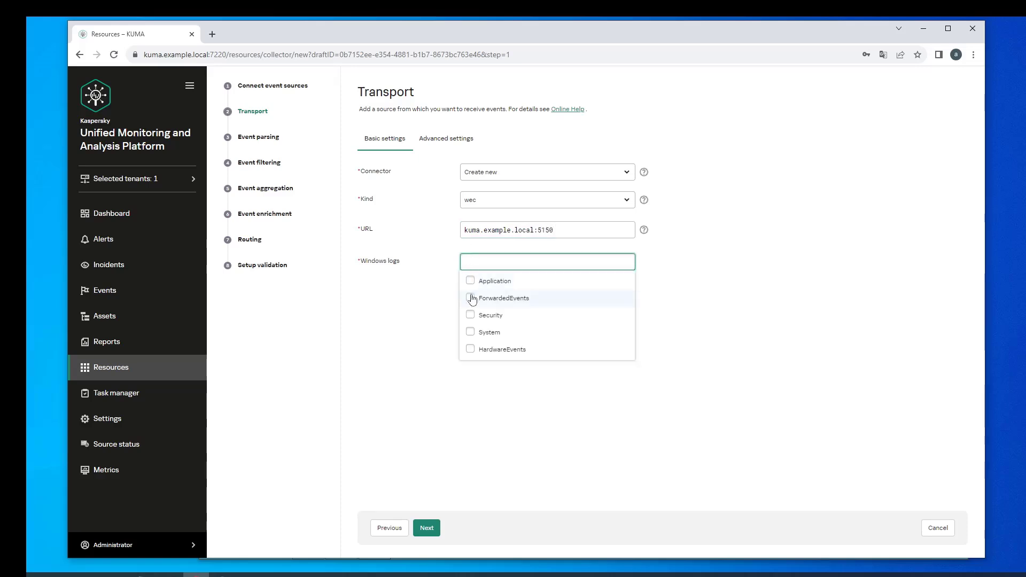
click(470, 331)
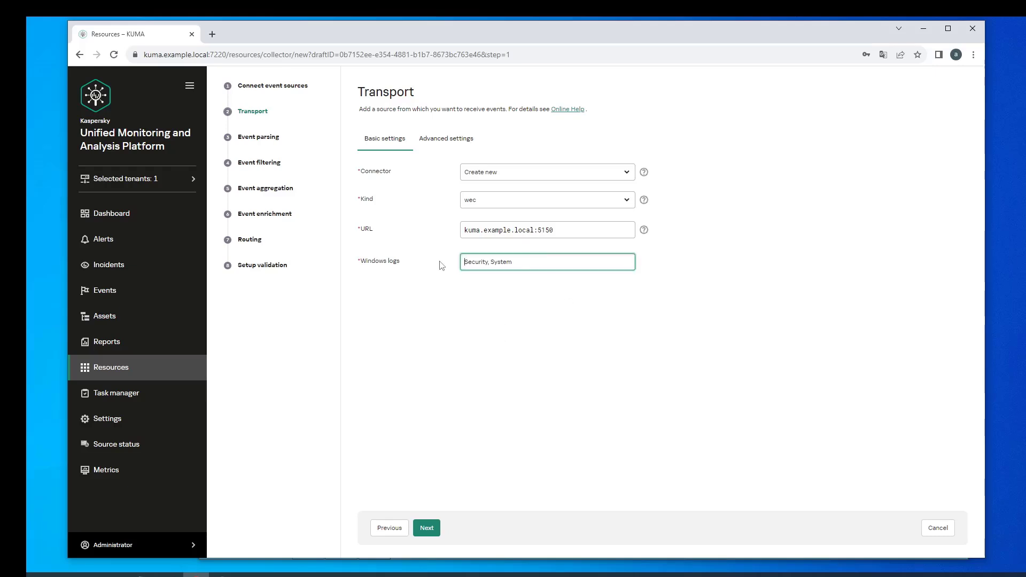
text(CustomEventLog)
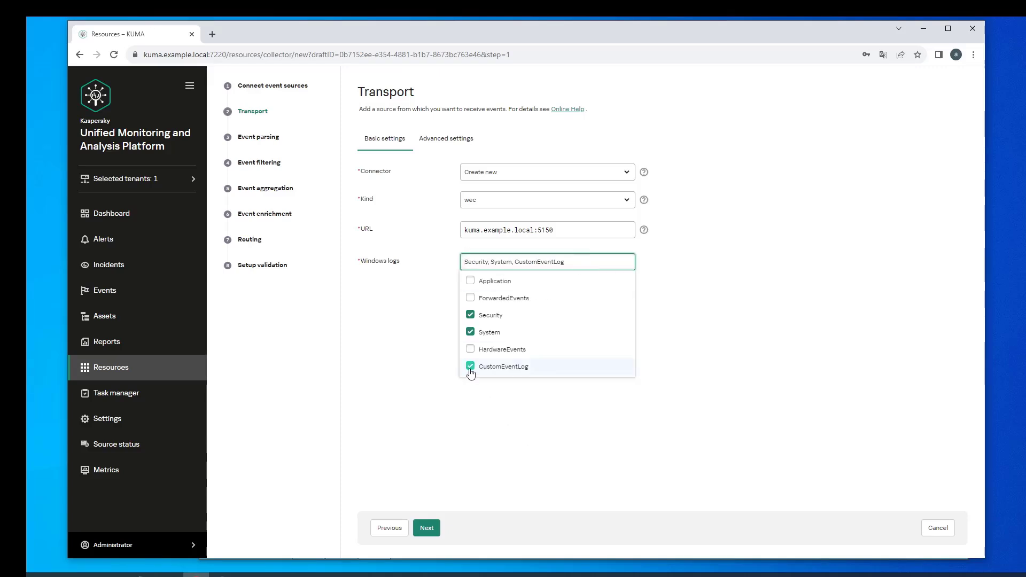
Add event parsing with the [OOTB] Windows Extended v 1.0 normalizer and confirm it
click(470, 367)
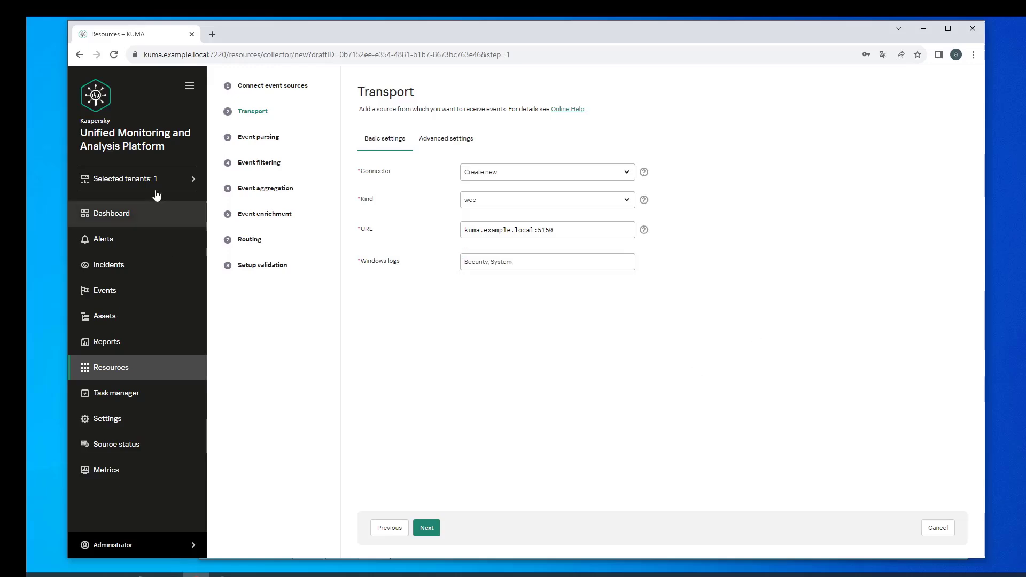
click(427, 528)
text(Wind)
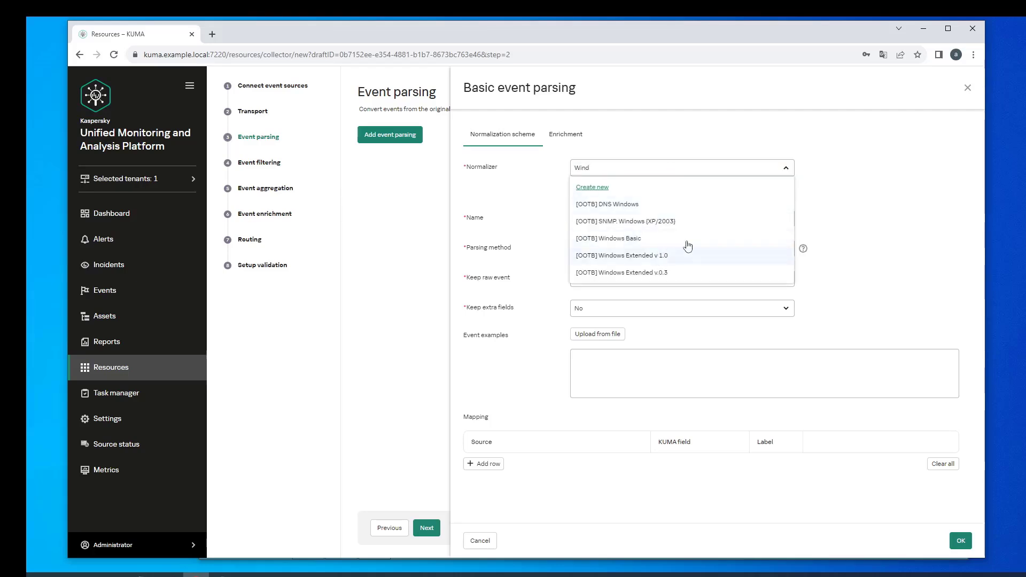
click(620, 255)
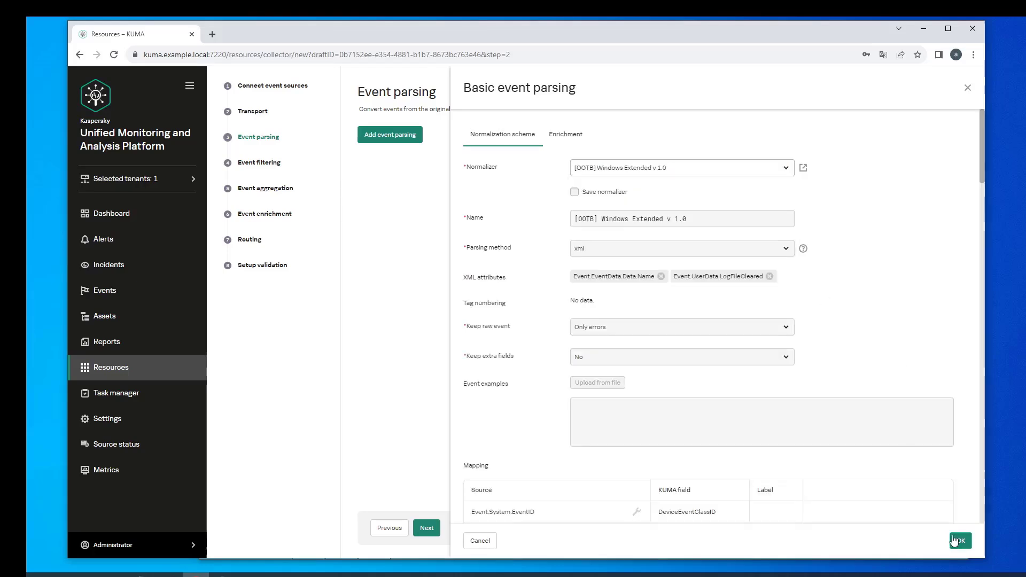
click(960, 541)
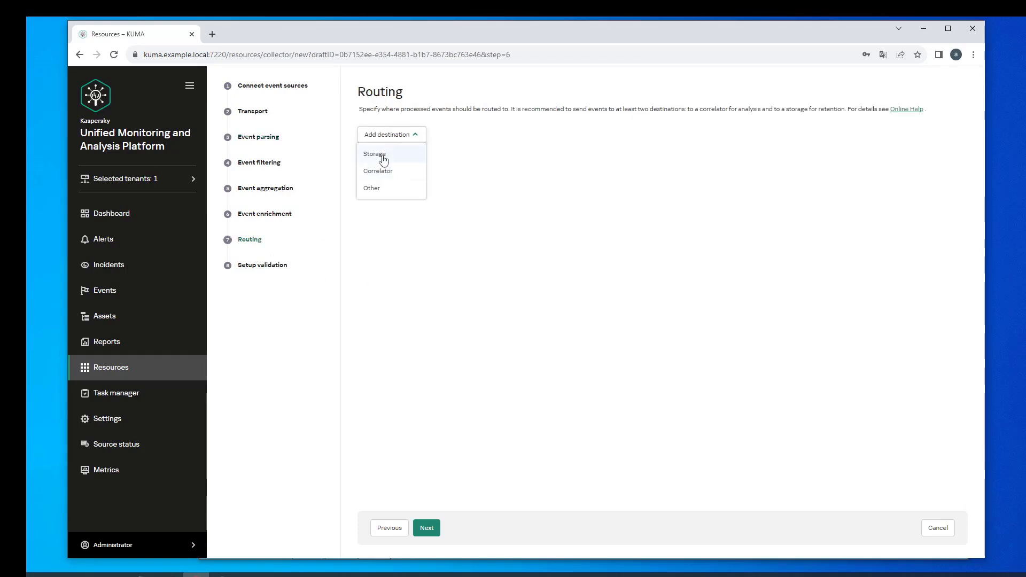
Add OOTB Storage and Correlator destinations, create the collector services, and copy the install command
click(374, 153)
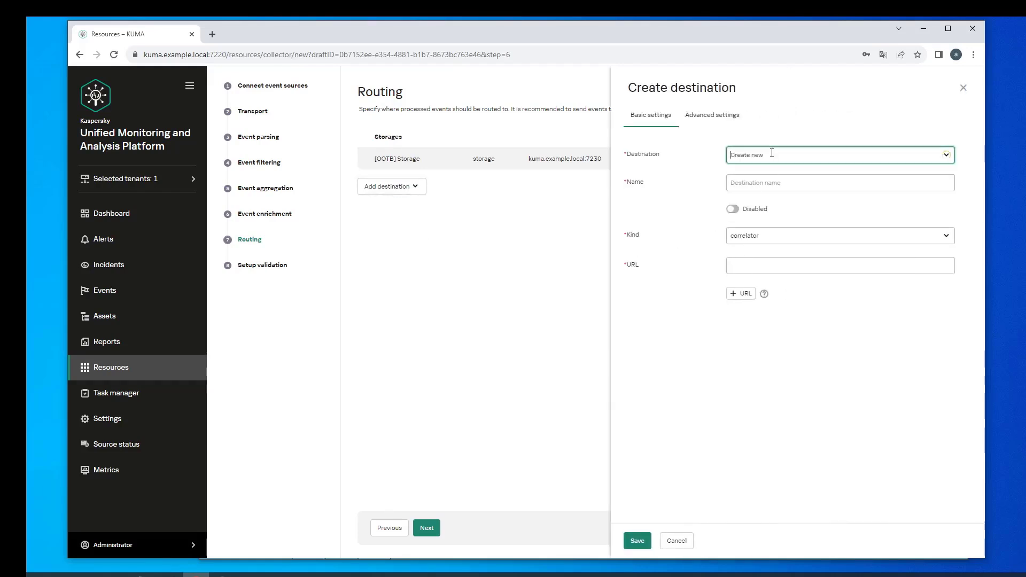
click(636, 541)
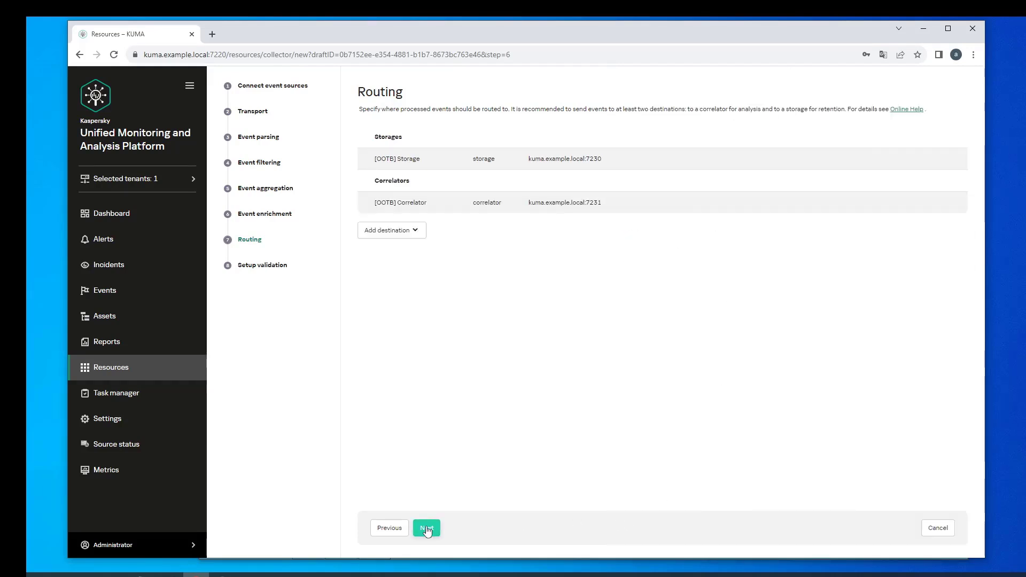
click(426, 528)
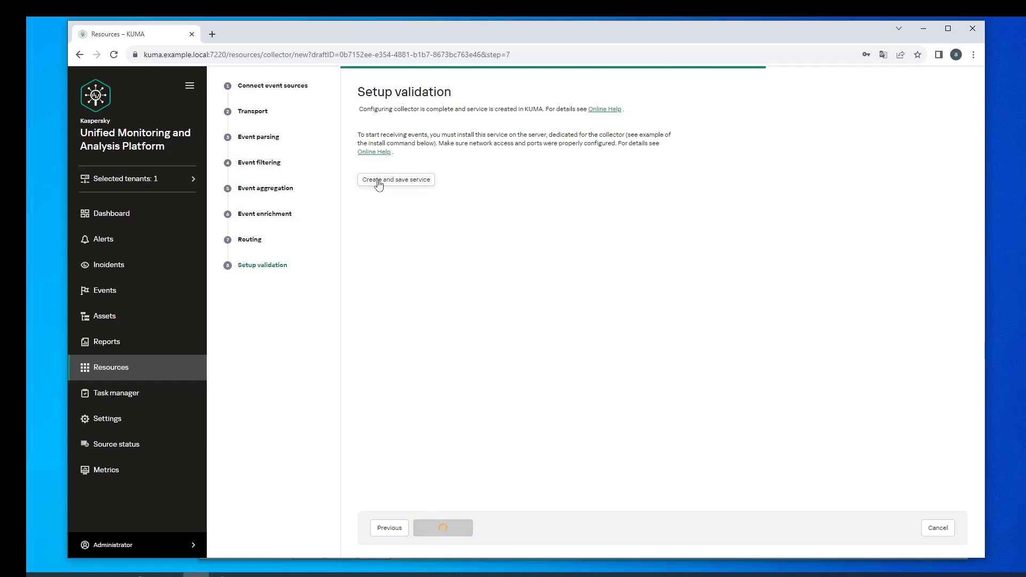
click(396, 179)
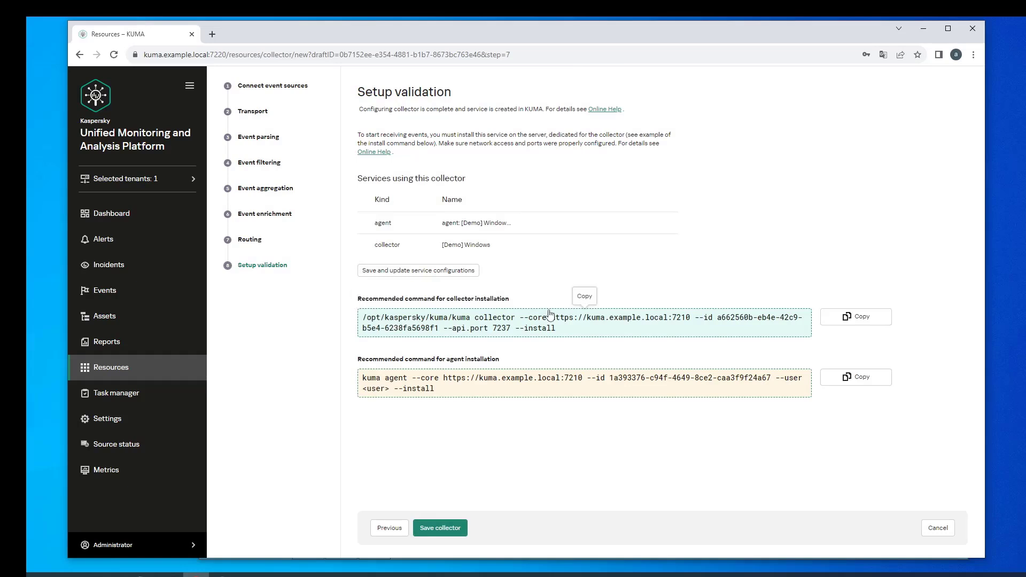
mouse_move(828, 359)
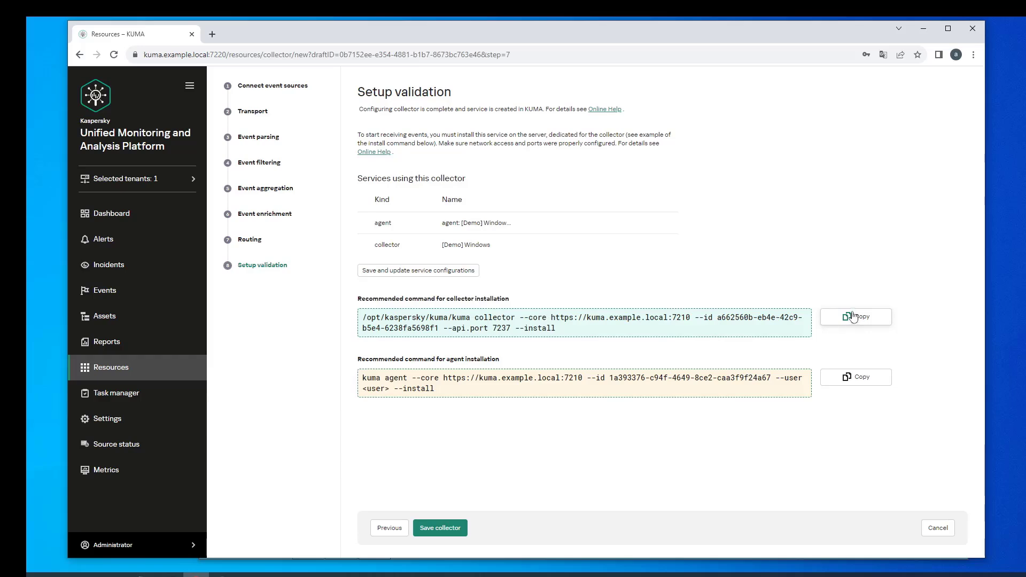
click(856, 317)
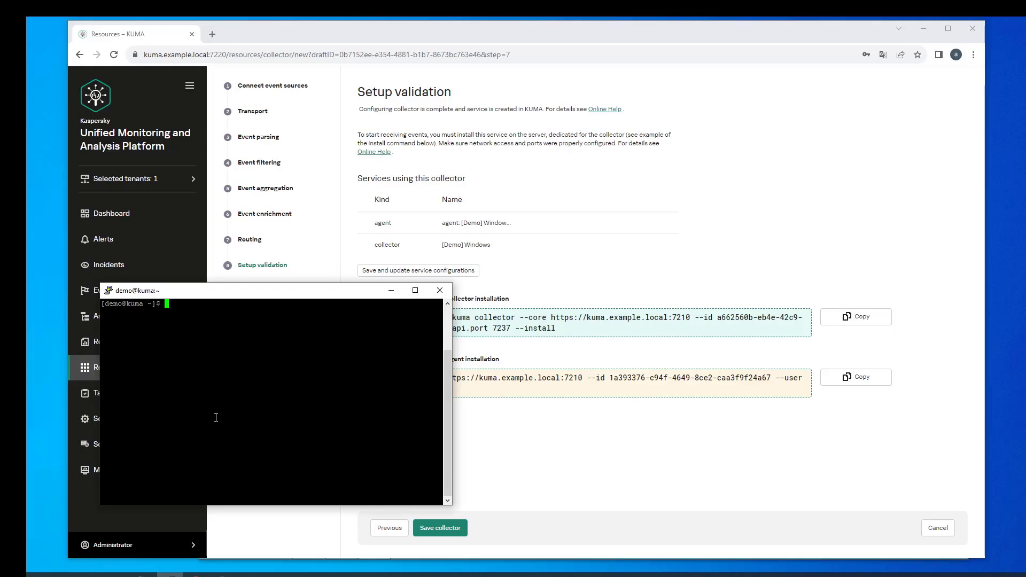
Run the sudo kuma collector install command and open firewall port 5150/tcp on the server
text(sudo)
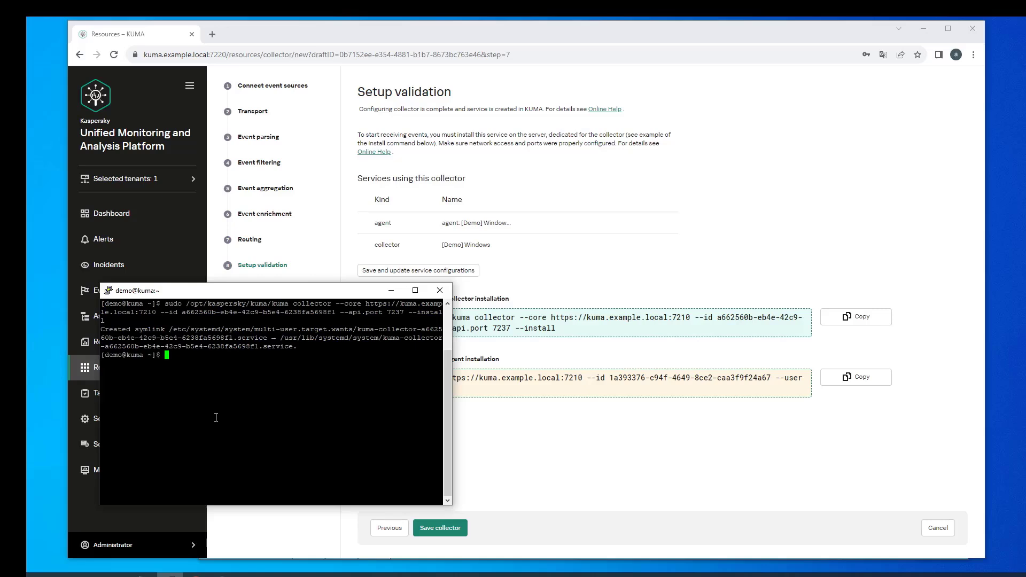
text(clear)
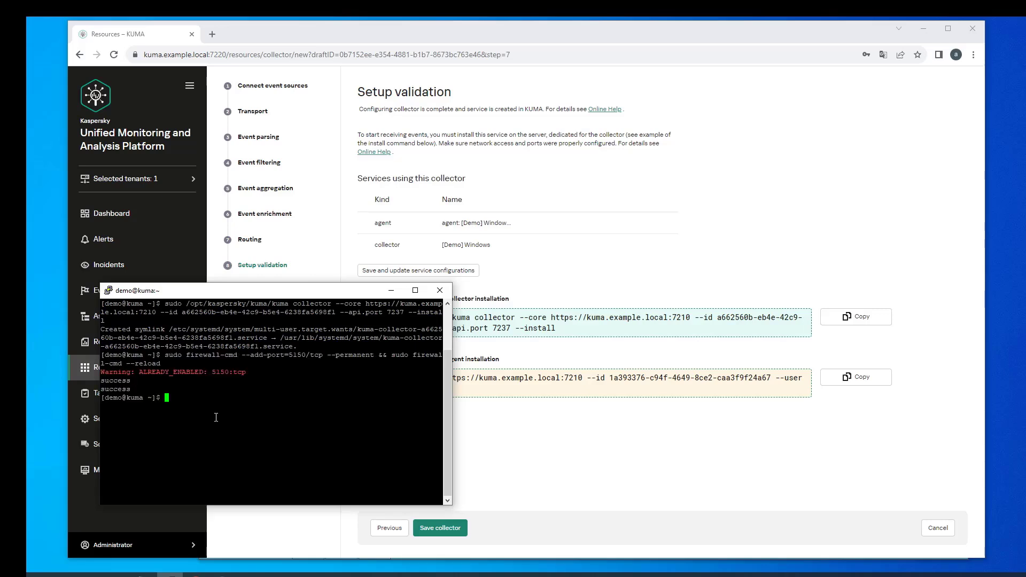
click(439, 290)
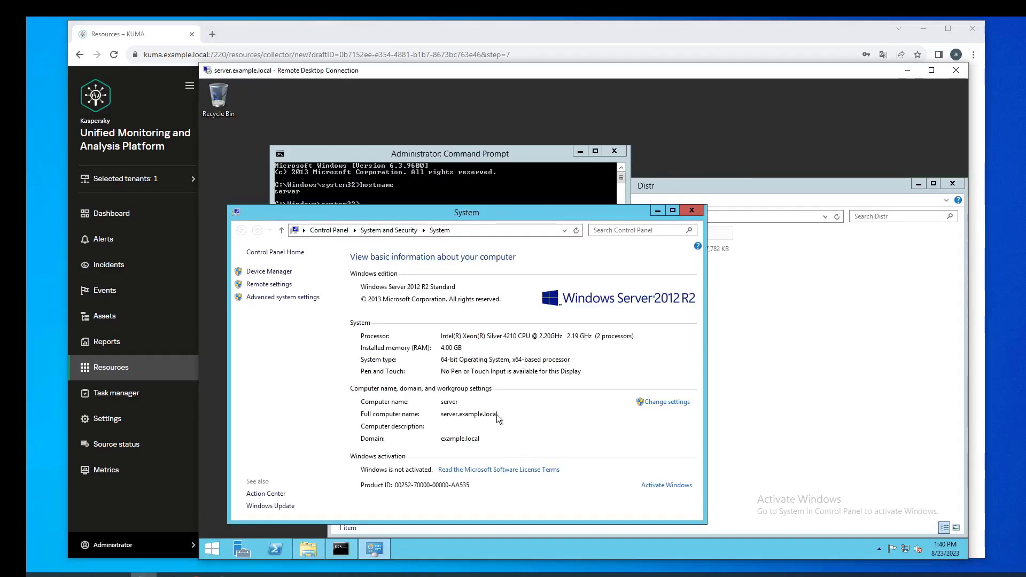
mouse_move(842, 318)
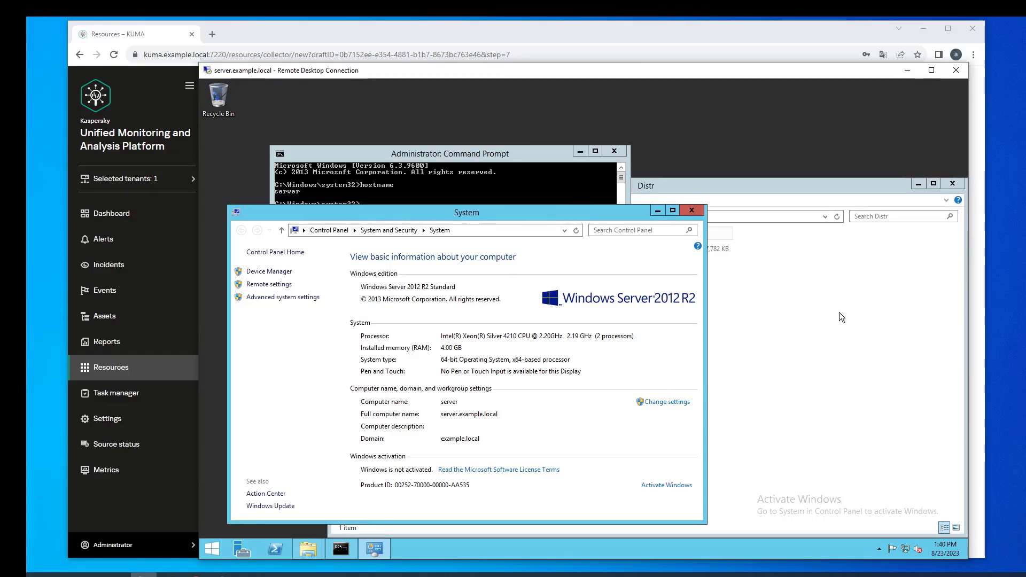
In the server's Command Prompt, change the working directory to c:\Distr
click(646, 185)
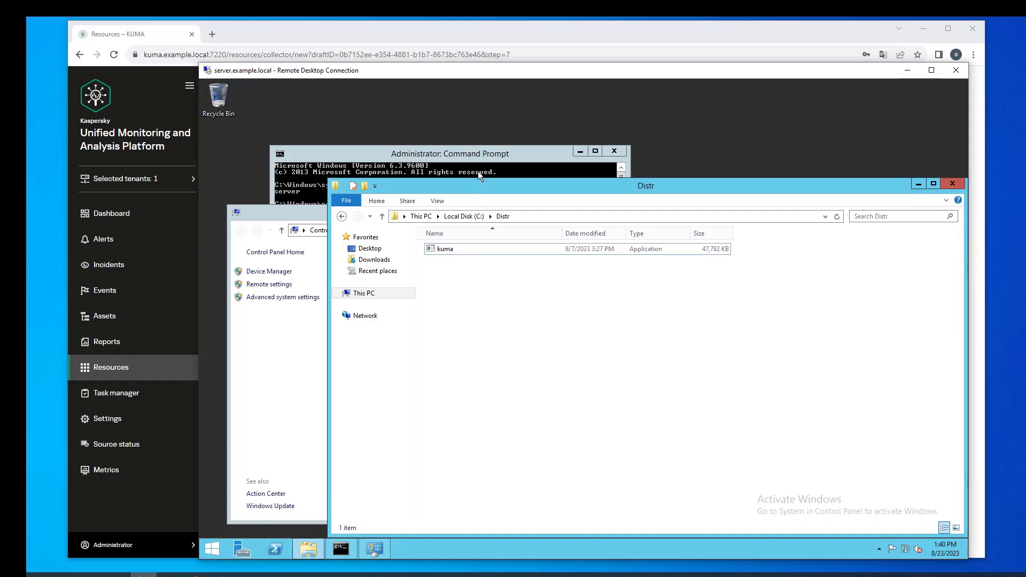
click(450, 153)
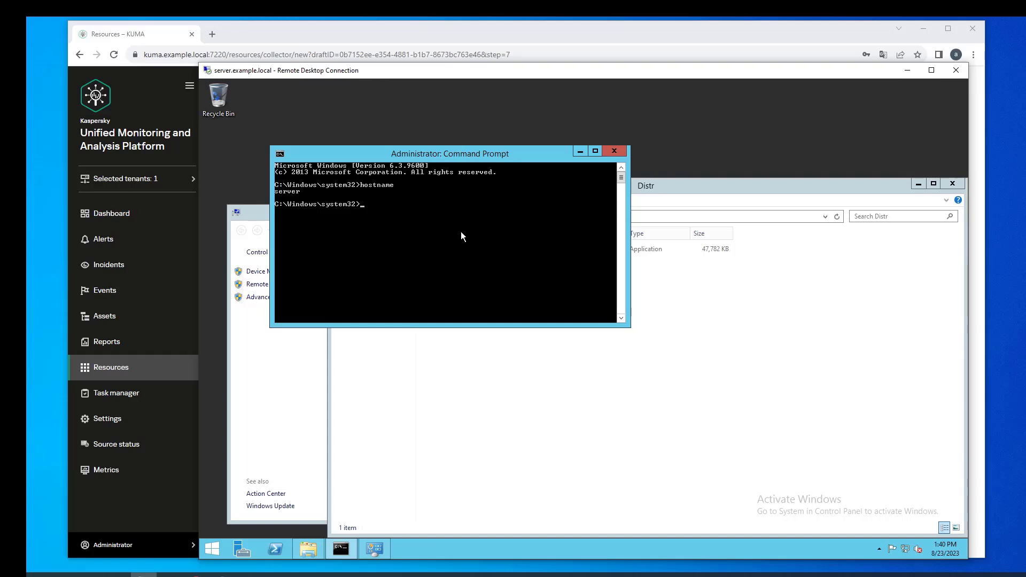
text(cd)
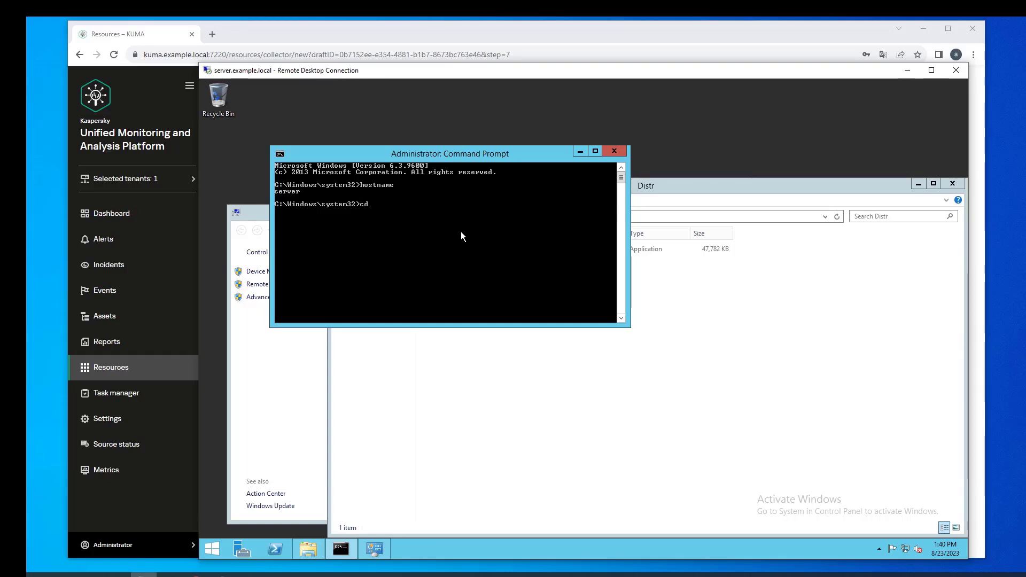
text(c:\Dis)
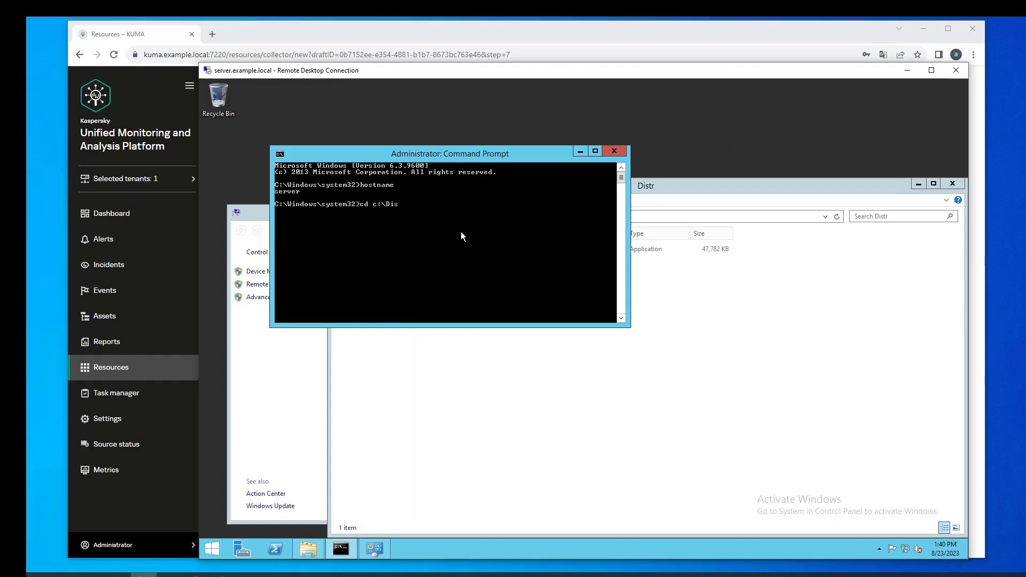
key(Enter)
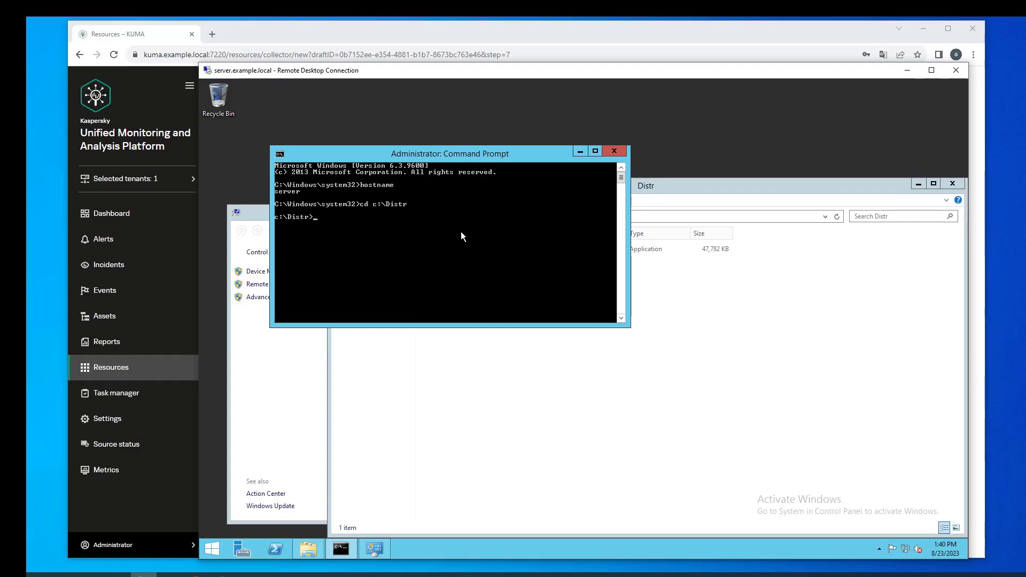
Run the pasted agent install command under account example\kumaAgentService and confirm its password
right_click(462, 235)
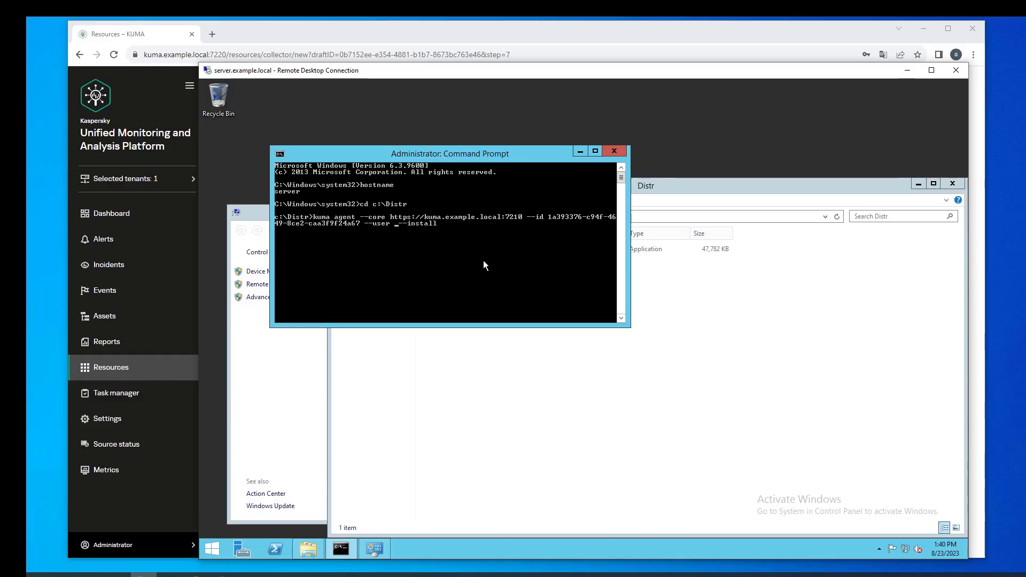
text(example)
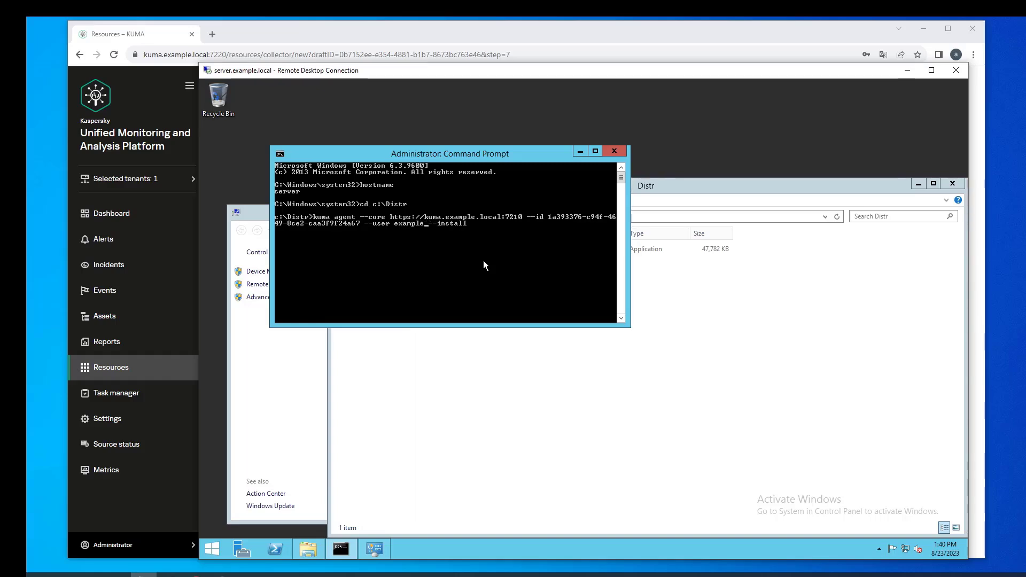
text(kumaAgentService)
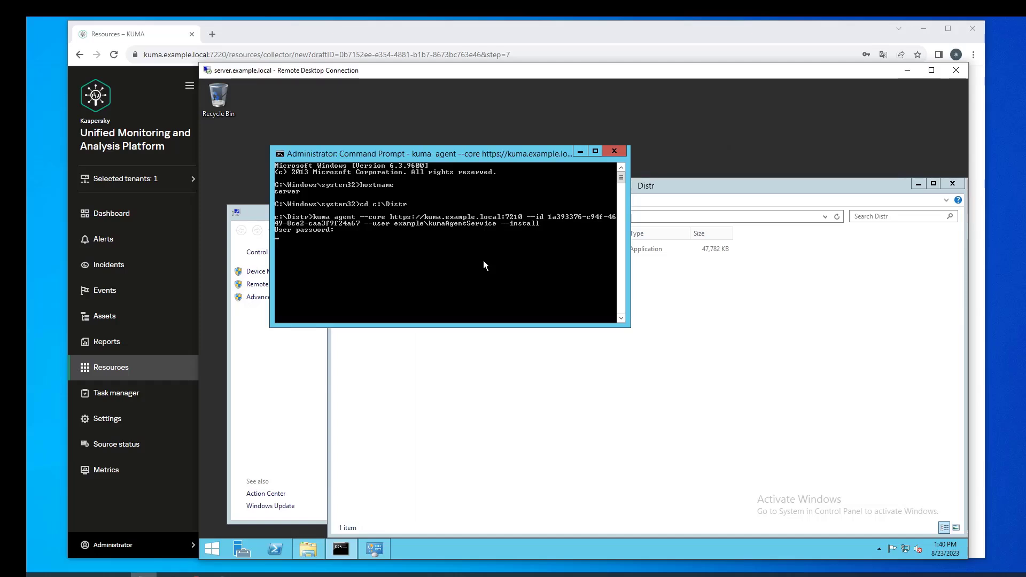
key(enter)
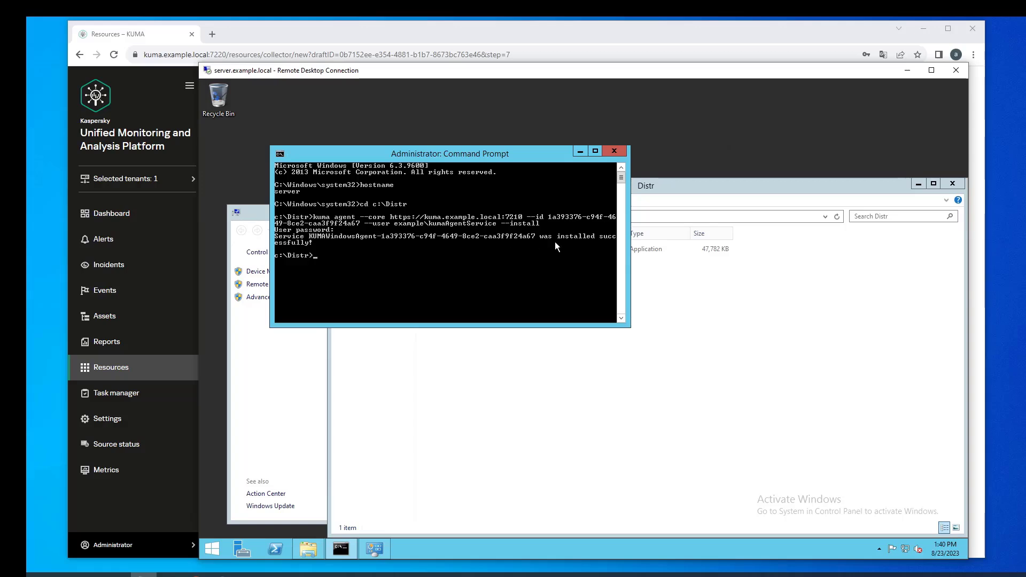
mouse_move(555, 247)
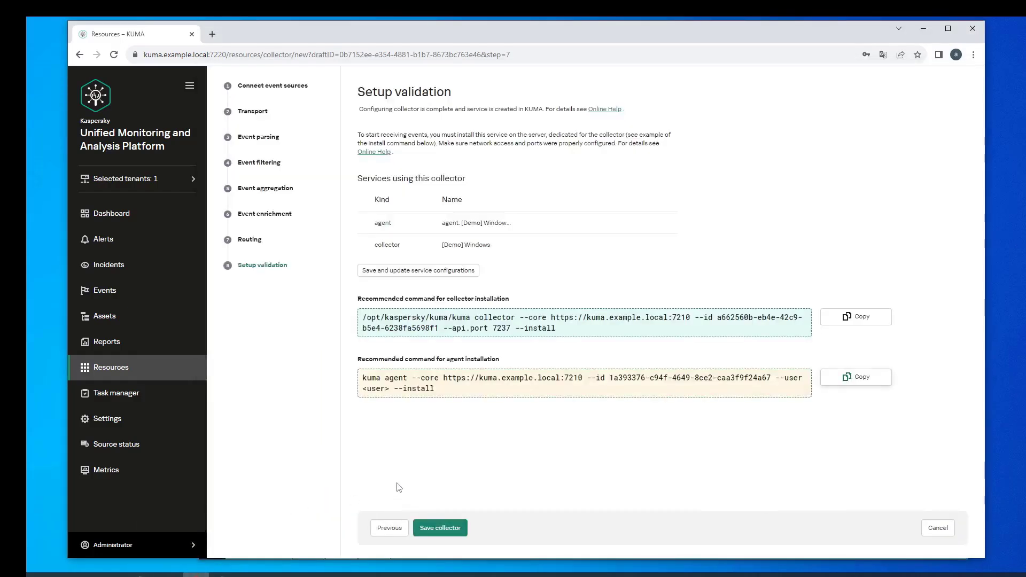
Save the [Demo] Windows collector and confirm the auto-created agent appears running in Services
click(439, 528)
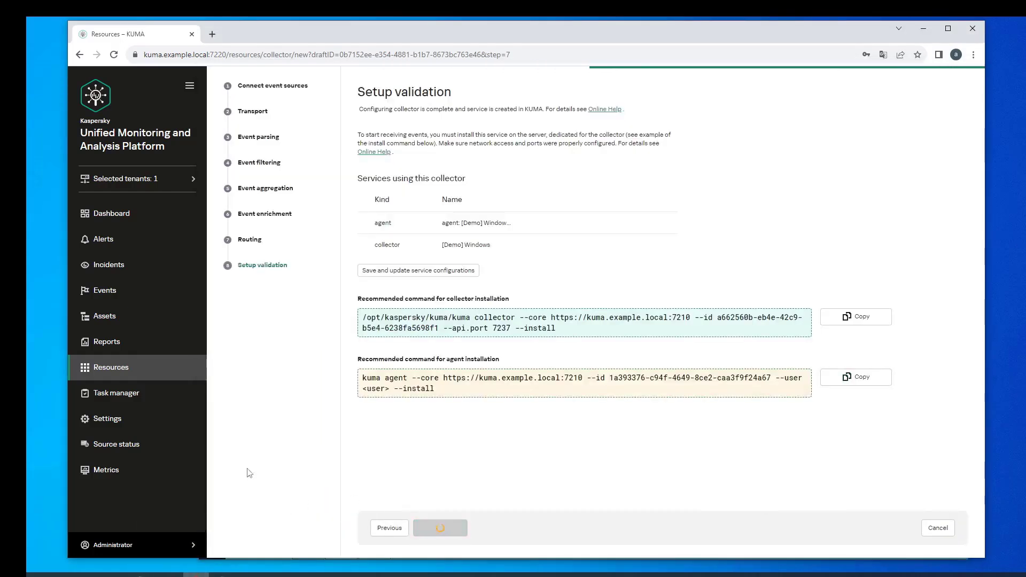
click(439, 527)
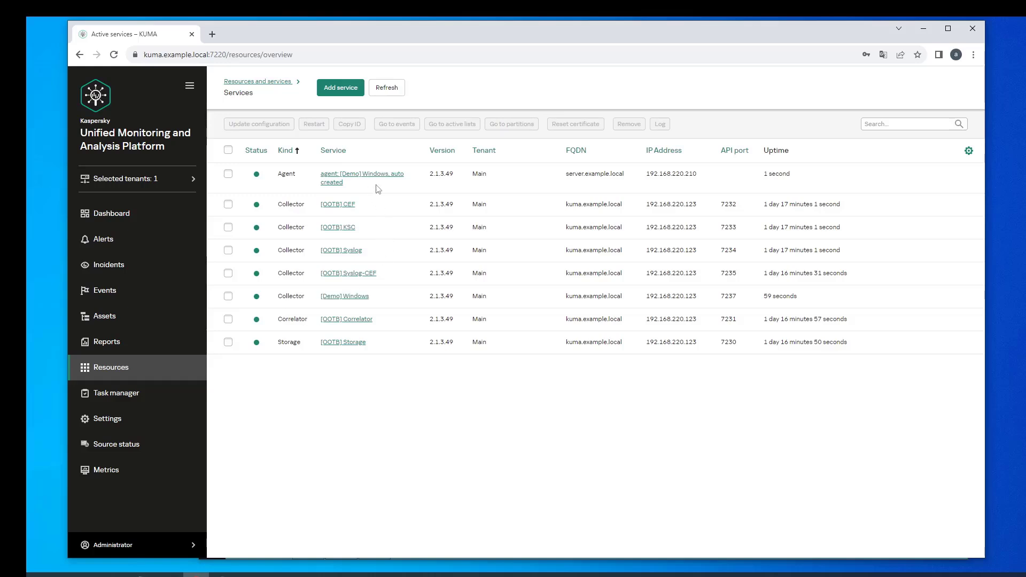
drag(278, 174, 379, 183)
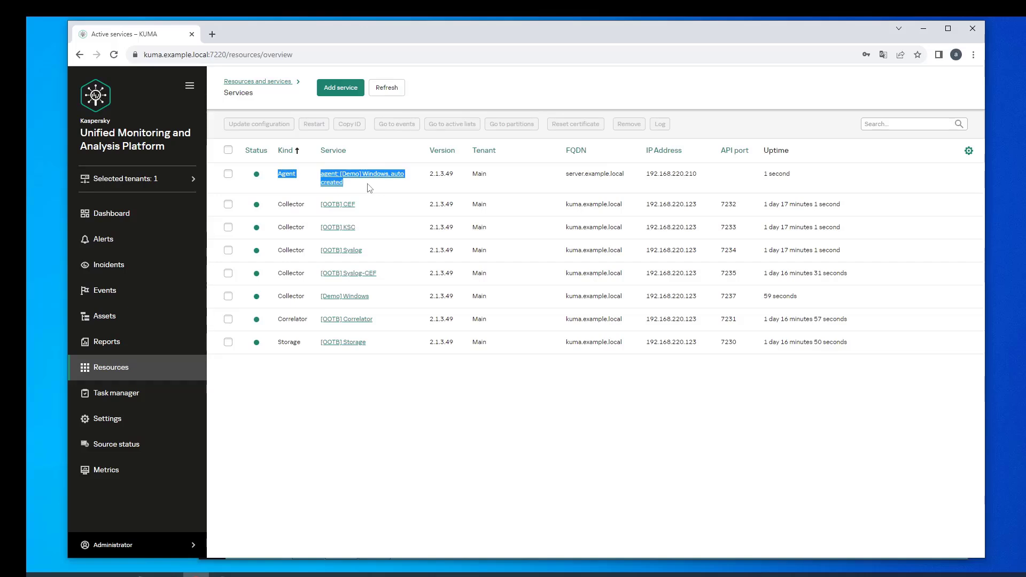
mouse_move(385, 185)
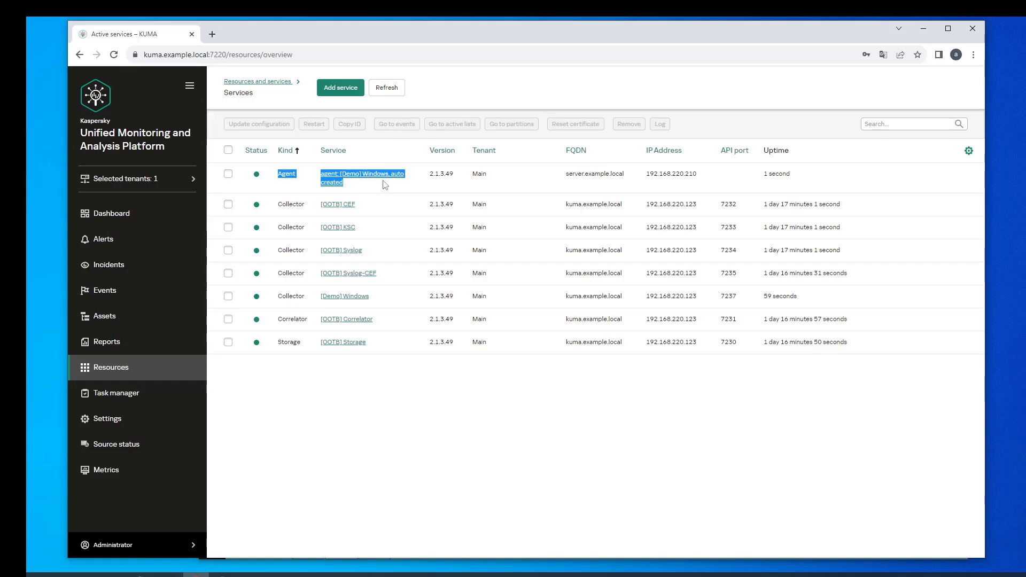
mouse_move(373, 185)
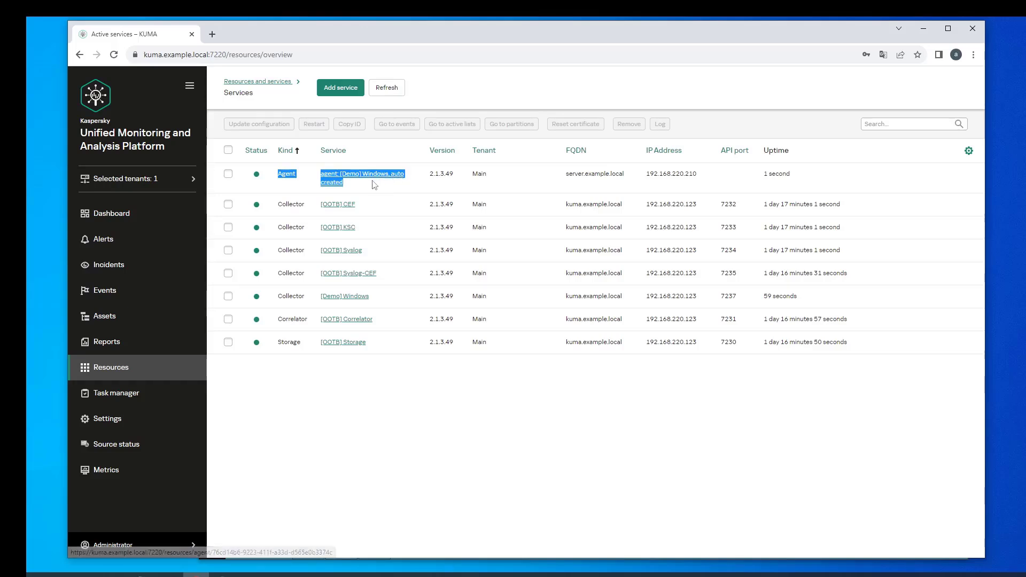
mouse_move(370, 222)
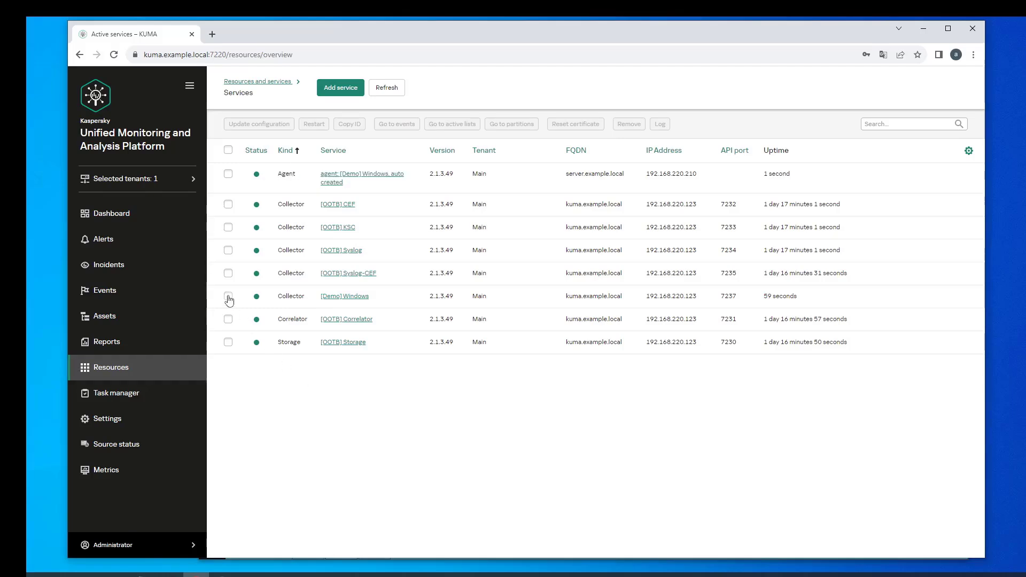
Select the [Demo] Windows collector service and go to its collected events
click(228, 296)
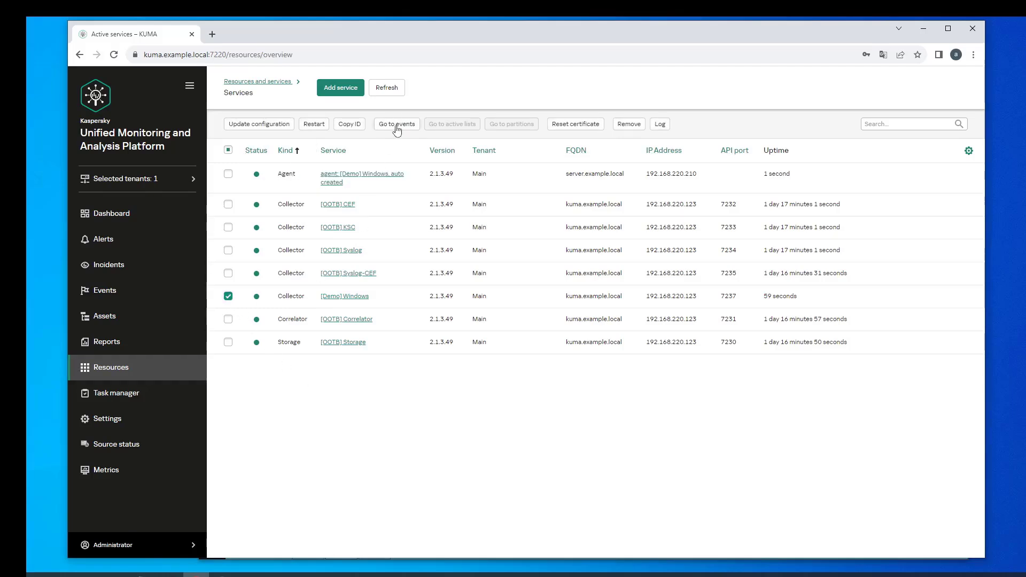
click(397, 124)
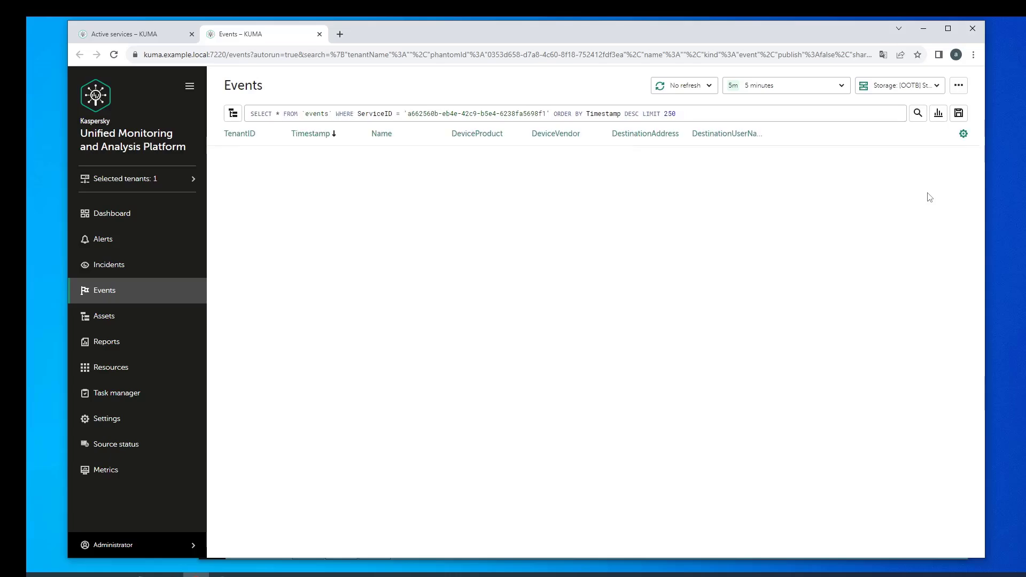
Run the events query and inspect an event whose DeviceHostName is server.example.local
click(917, 112)
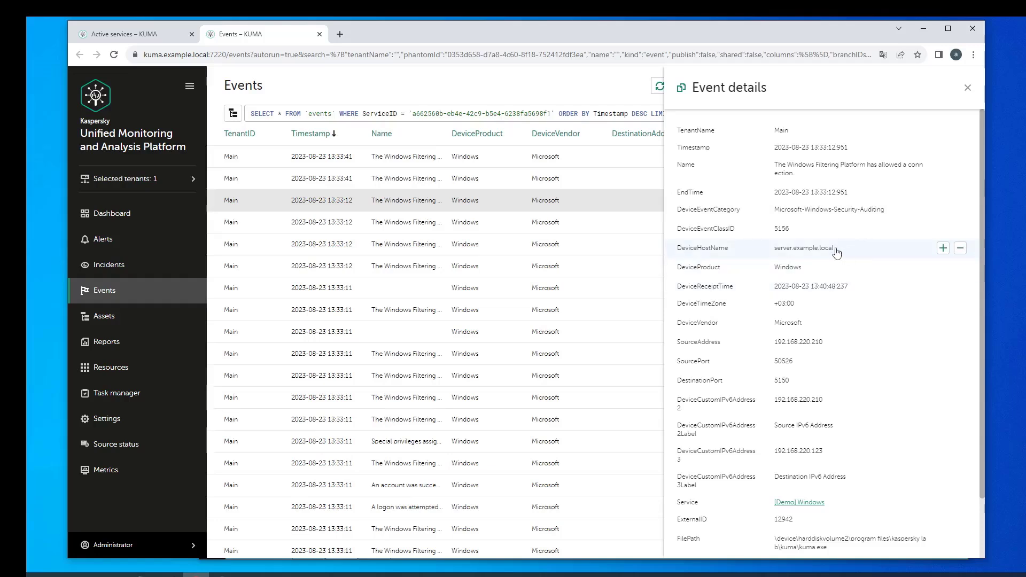
double_click(803, 248)
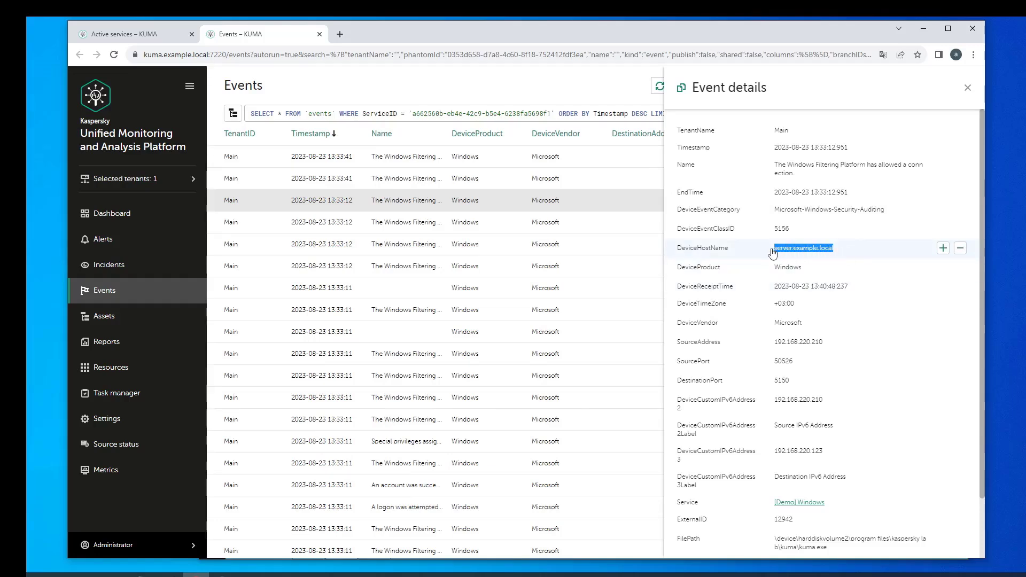